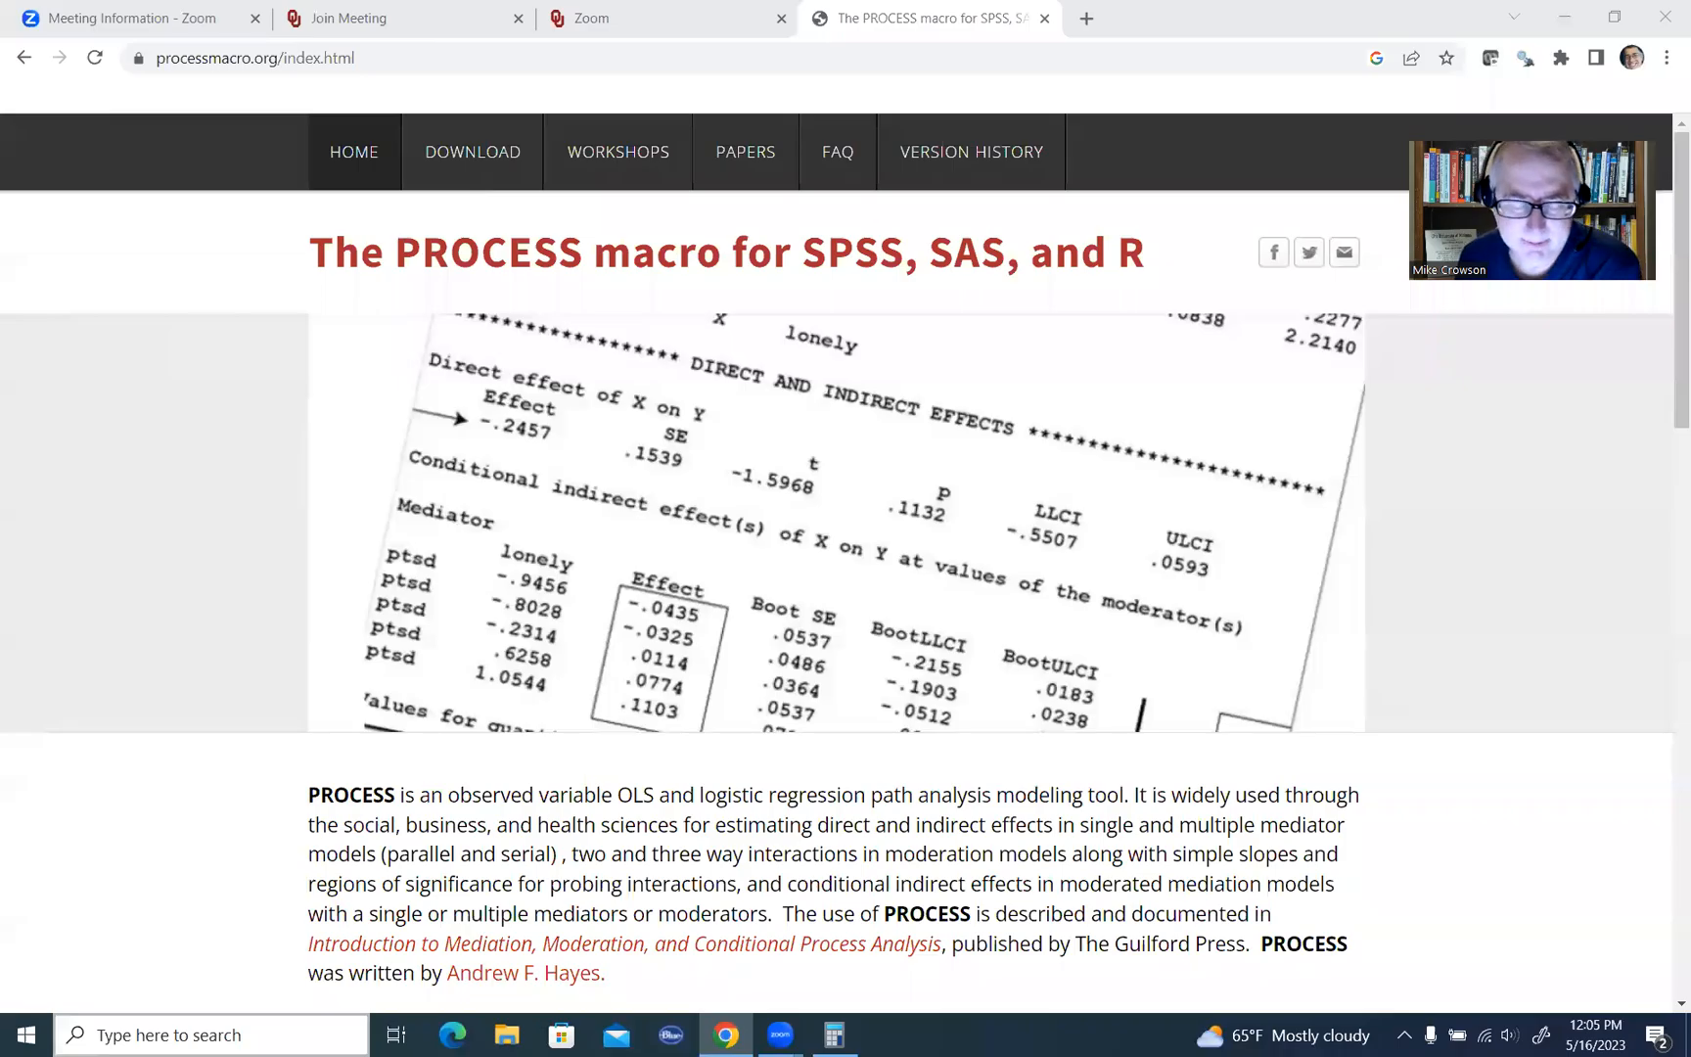
mouse_move(1520, 602)
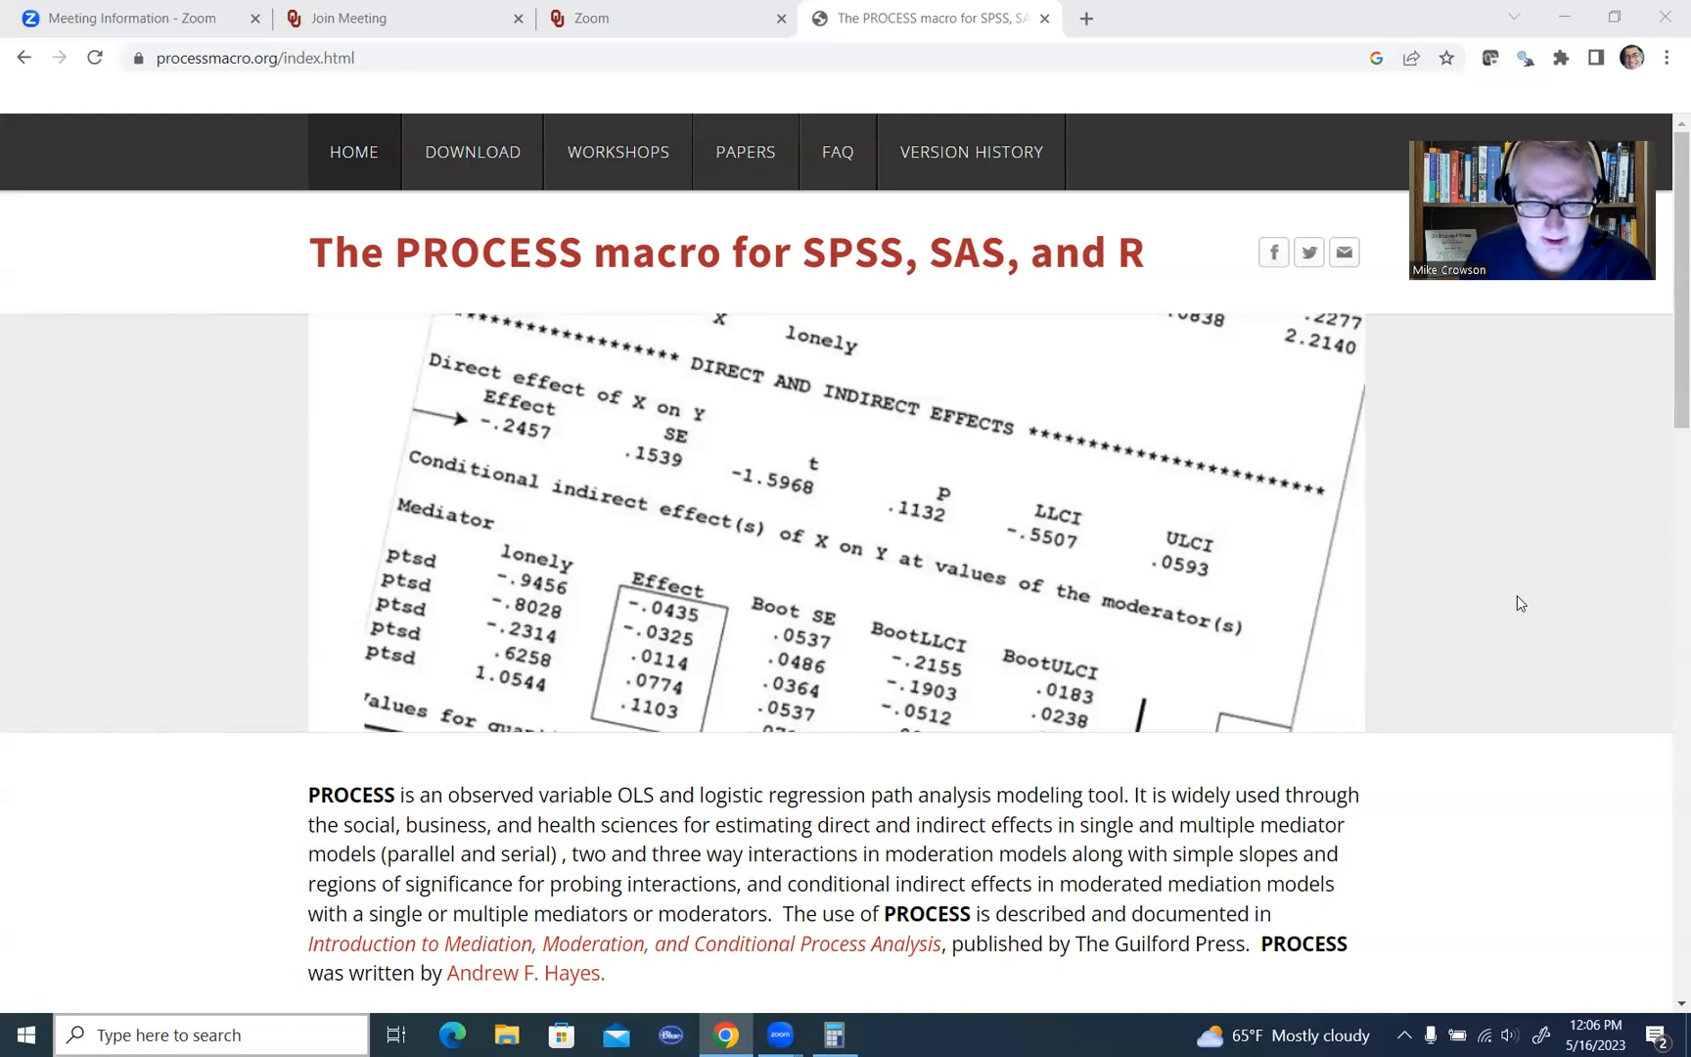
mouse_move(1025, 454)
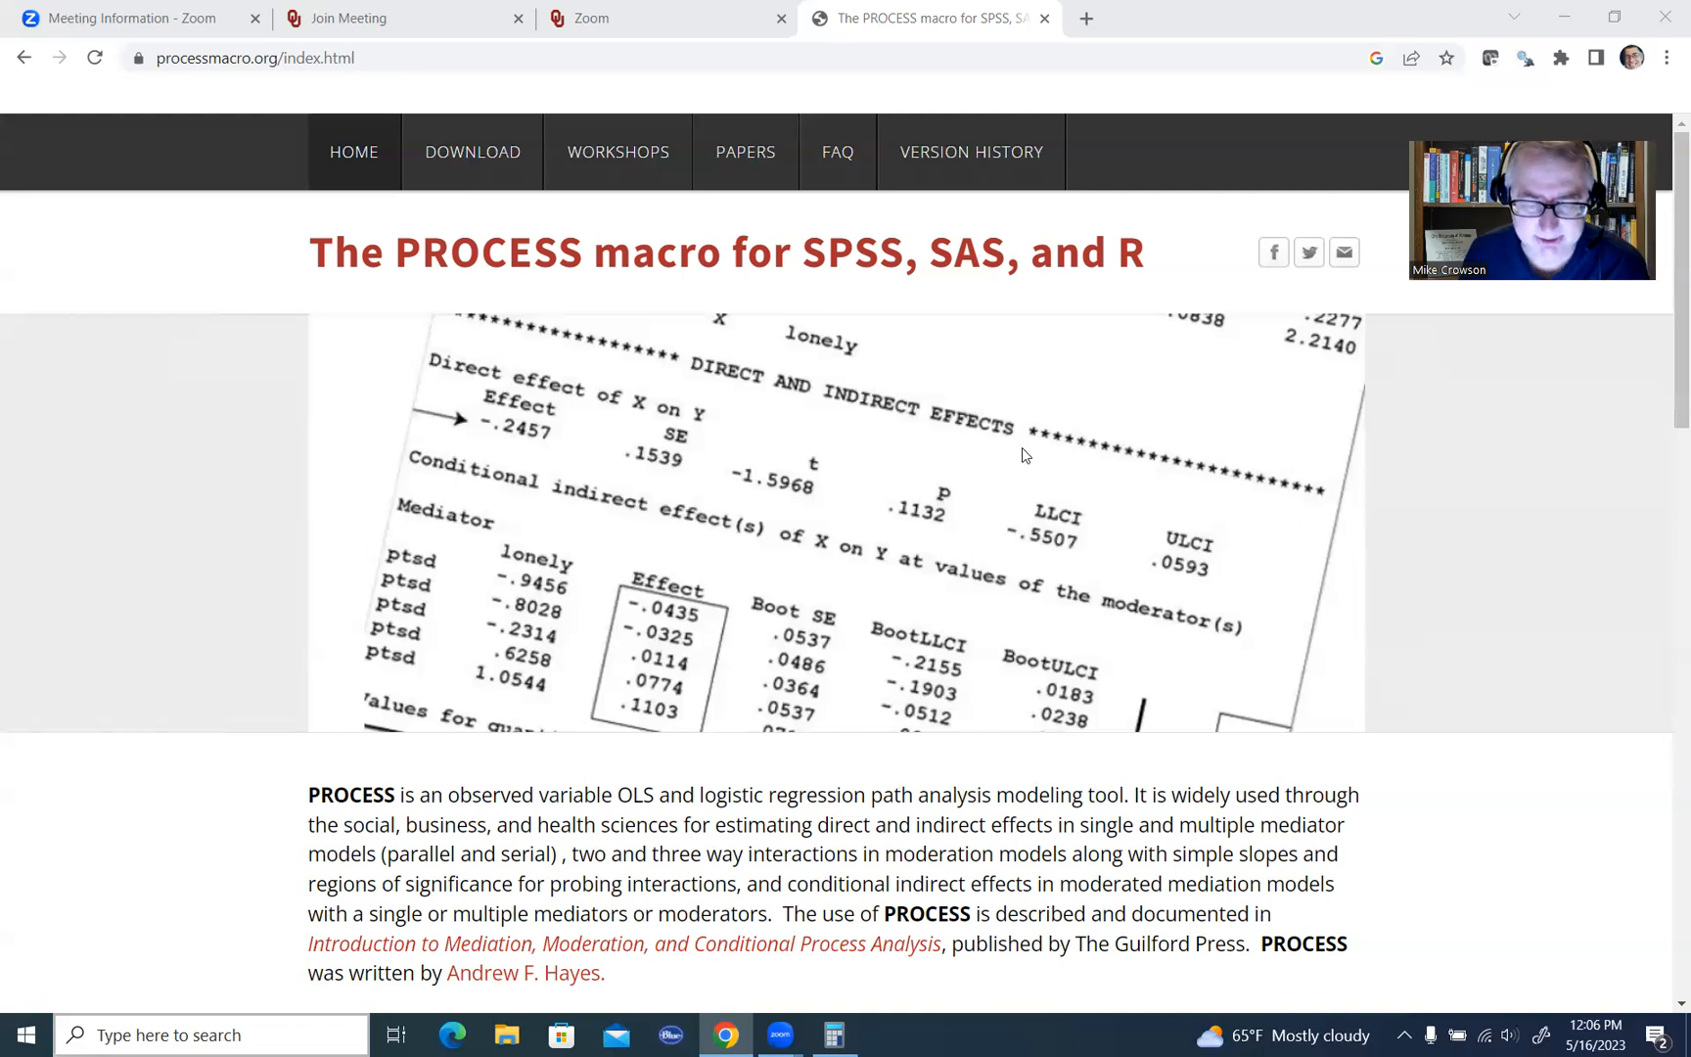
mouse_move(700, 340)
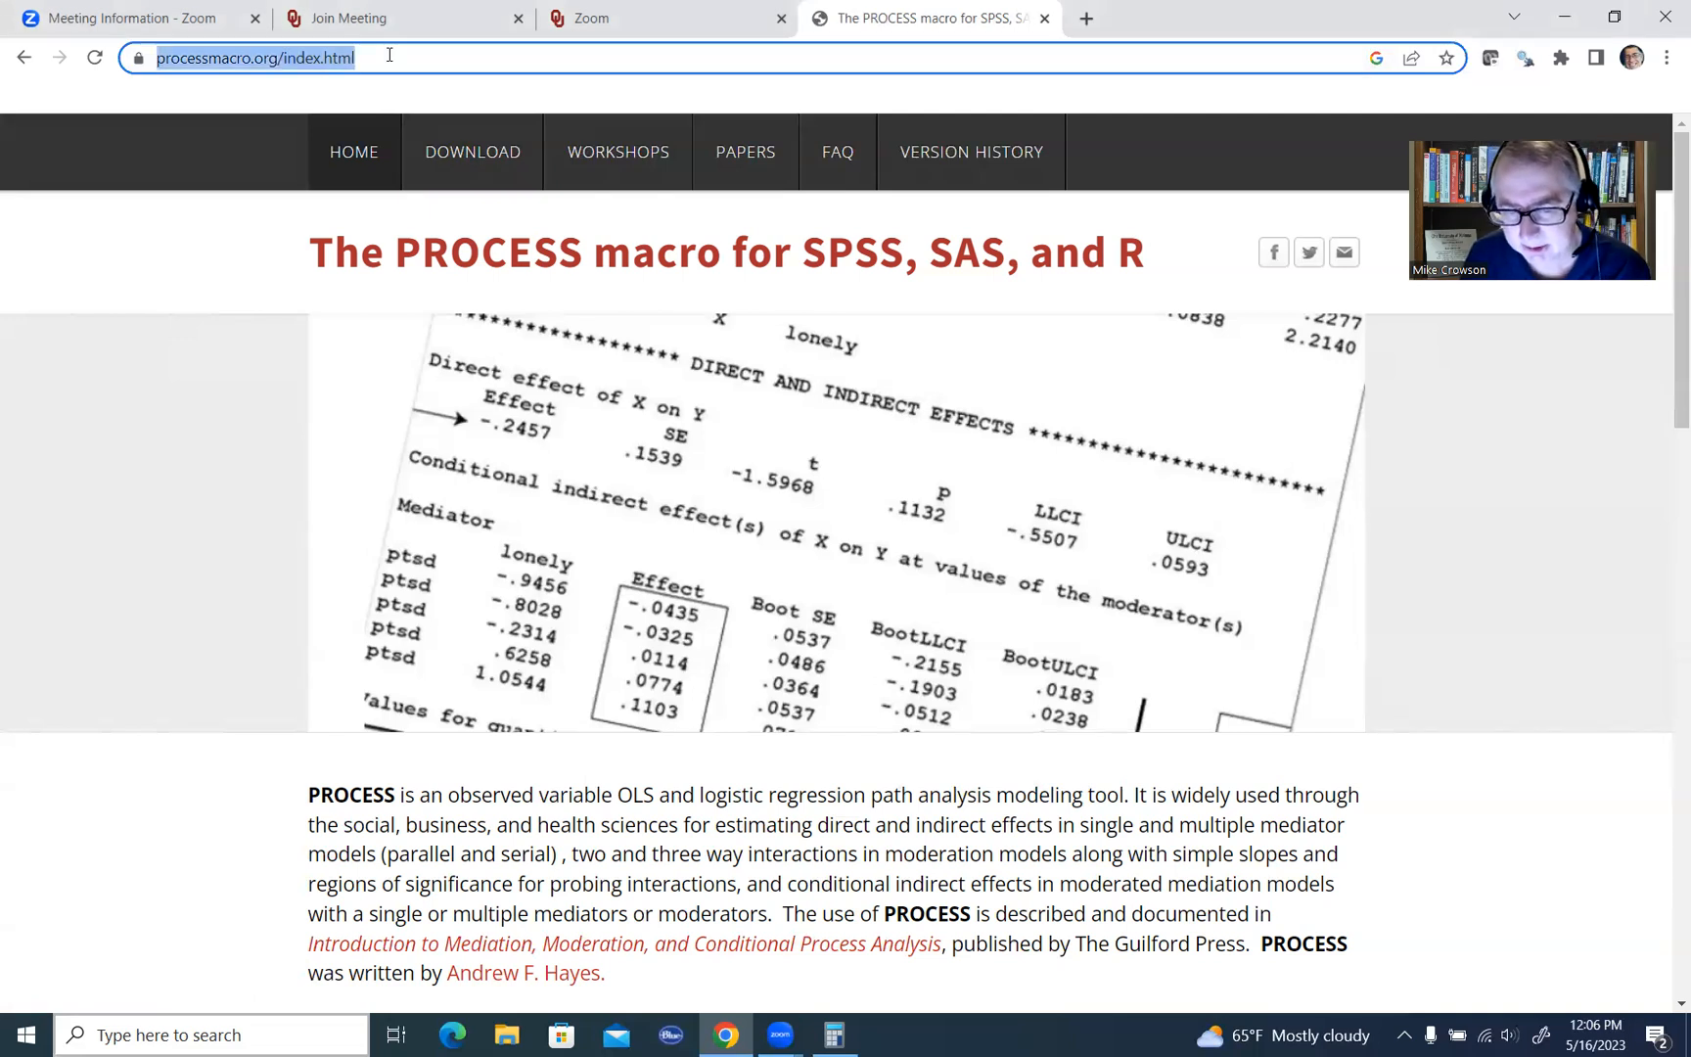
mouse_move(409, 72)
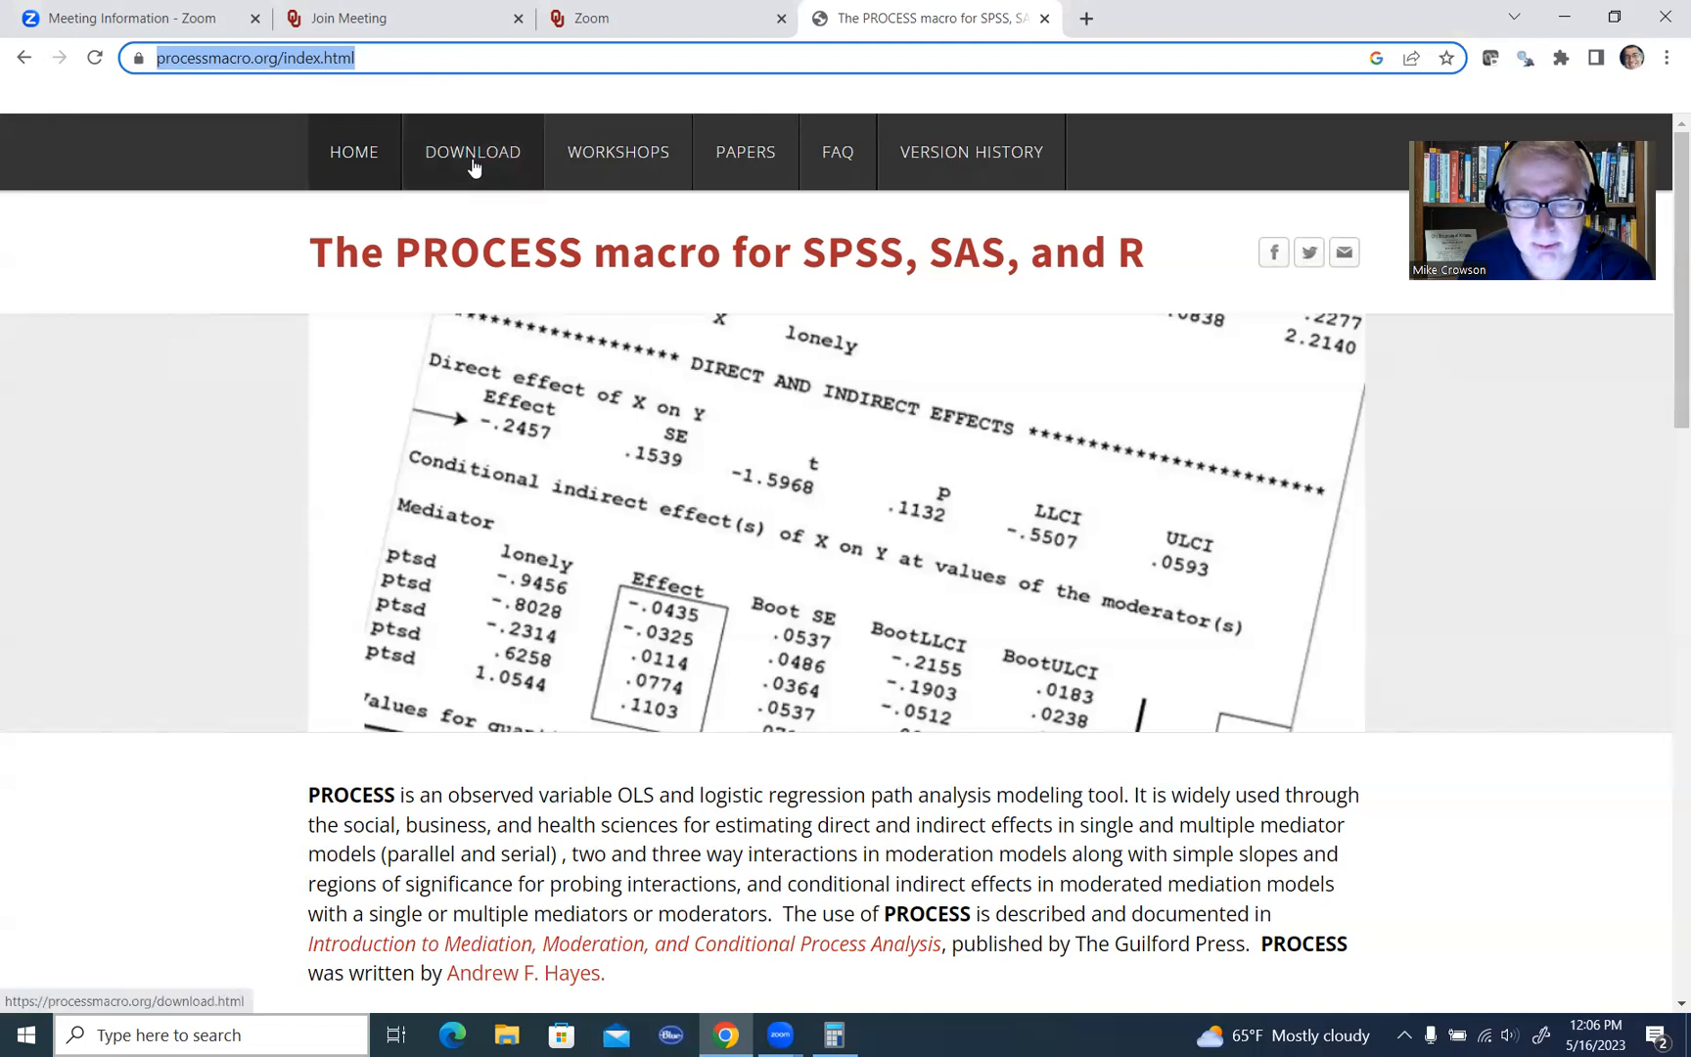
- Go to the PROCESS download page and follow its CCRAM Resource Hub link
left_click(472, 151)
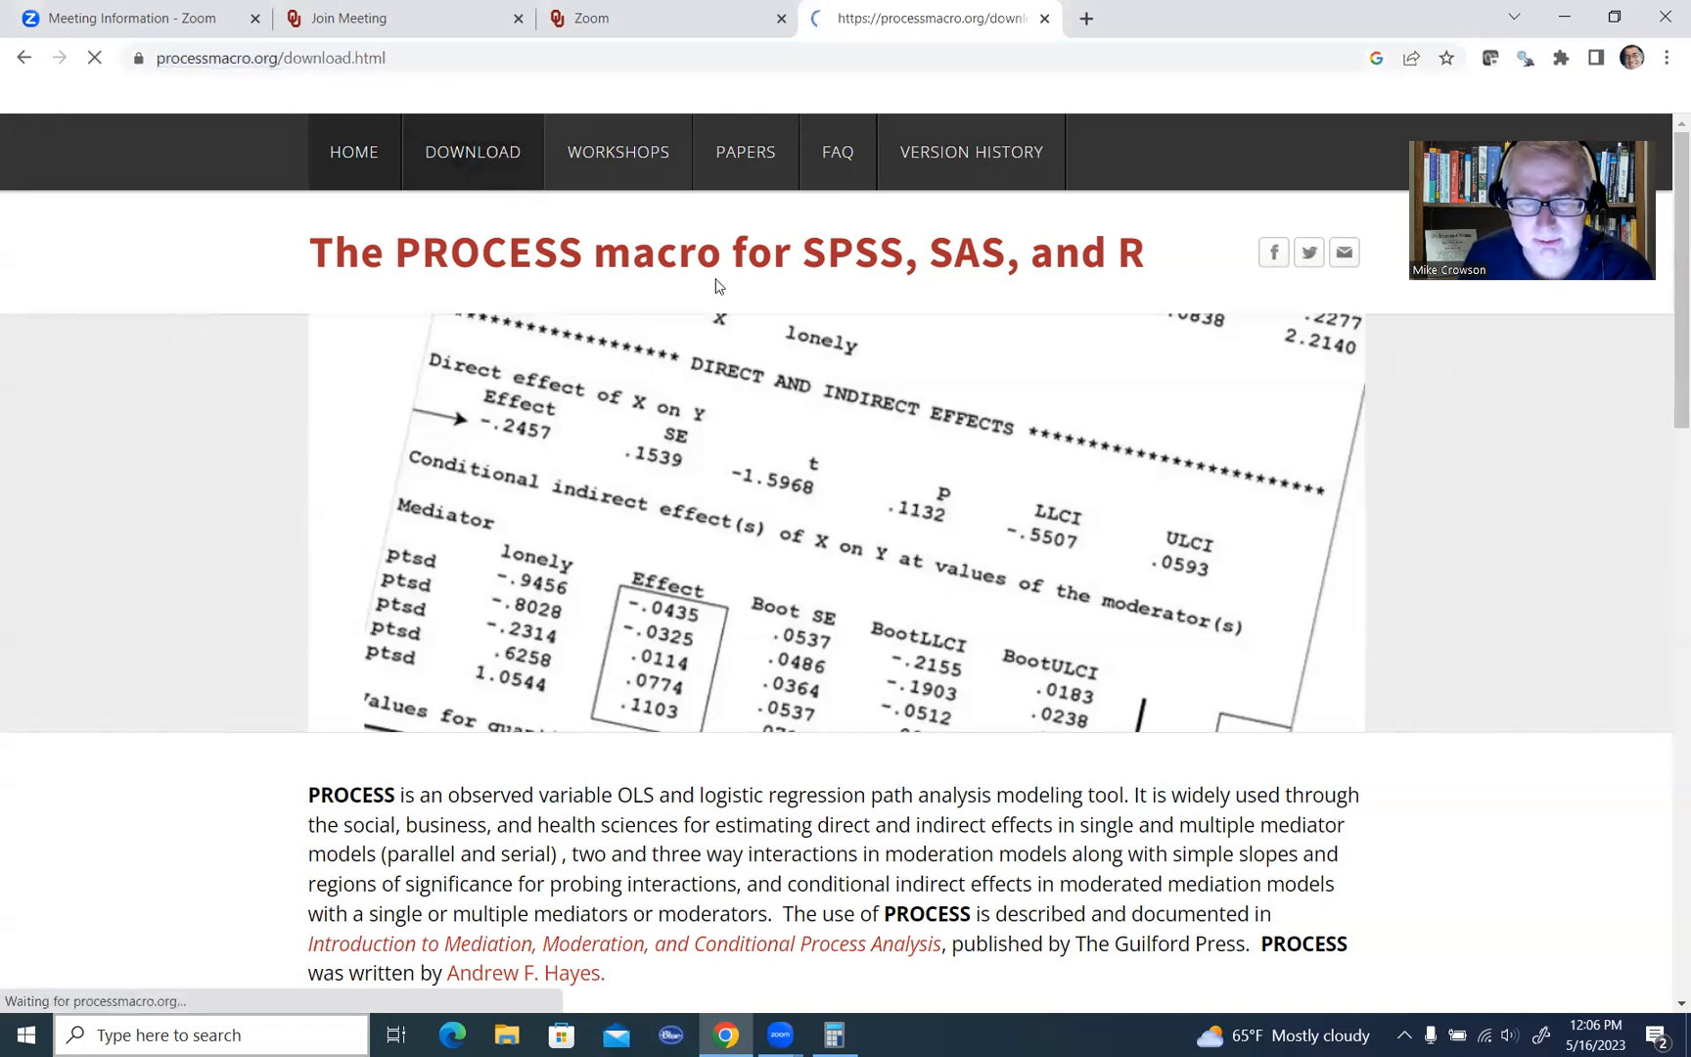
scroll("down", 3)
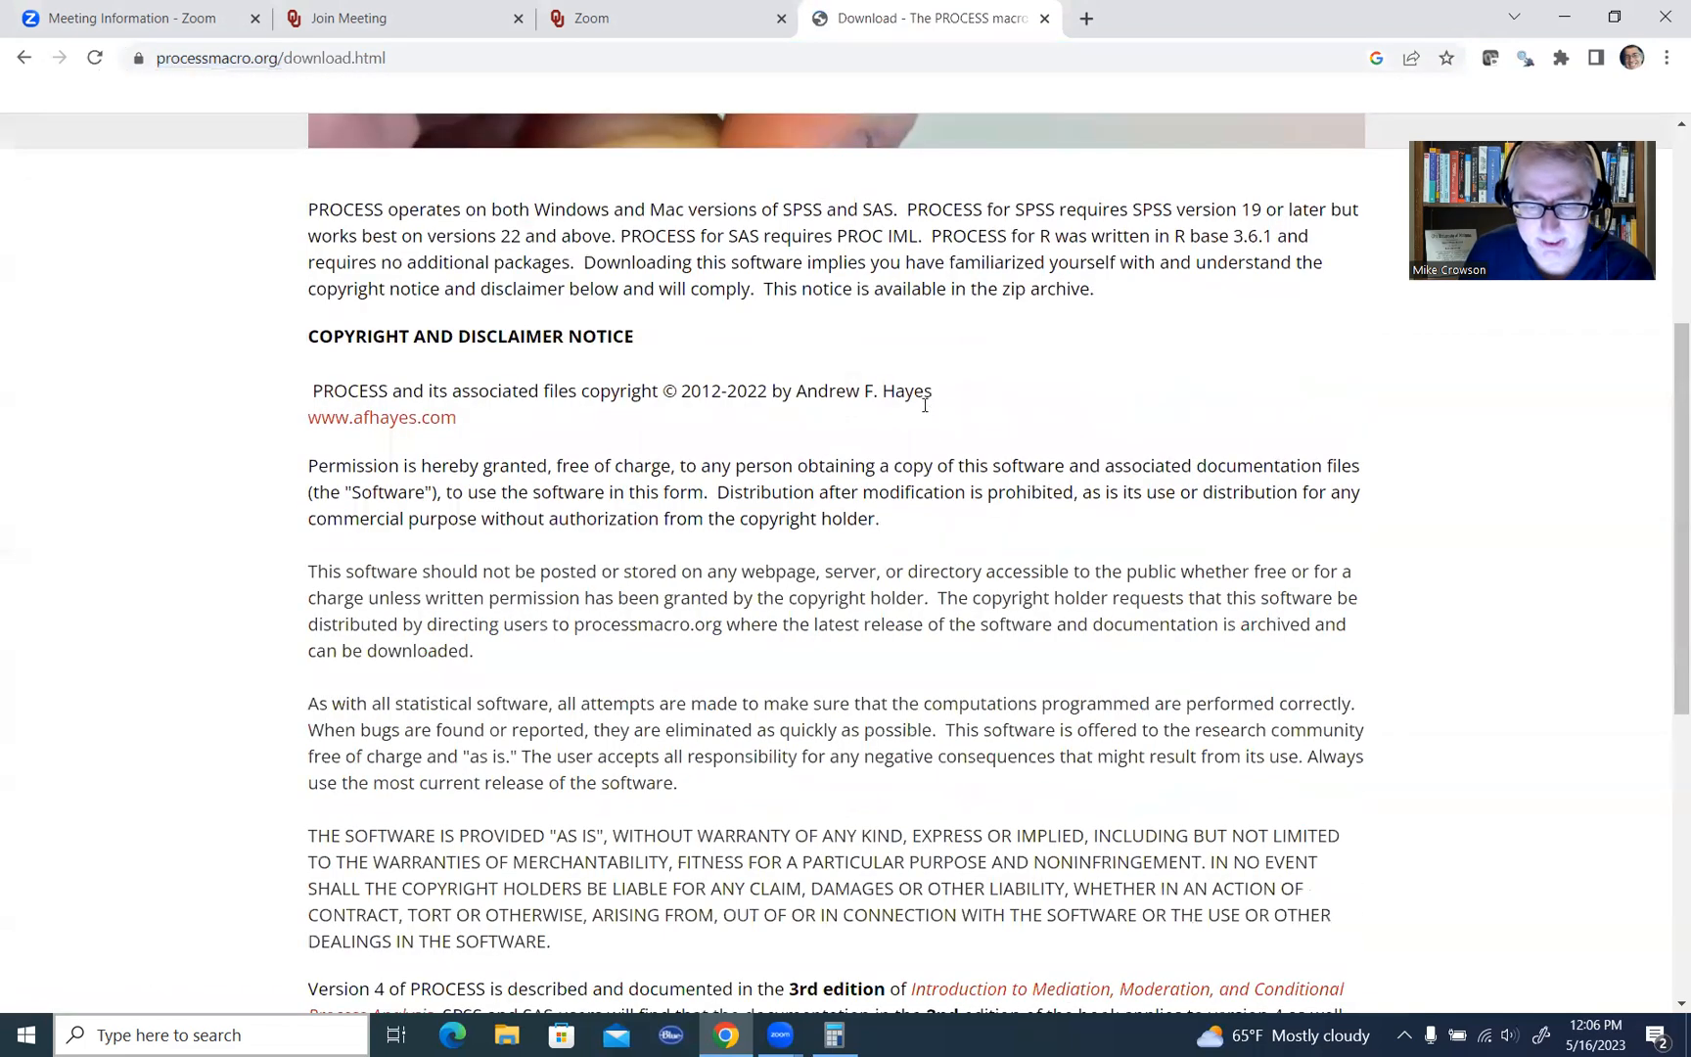
scroll("down", 3)
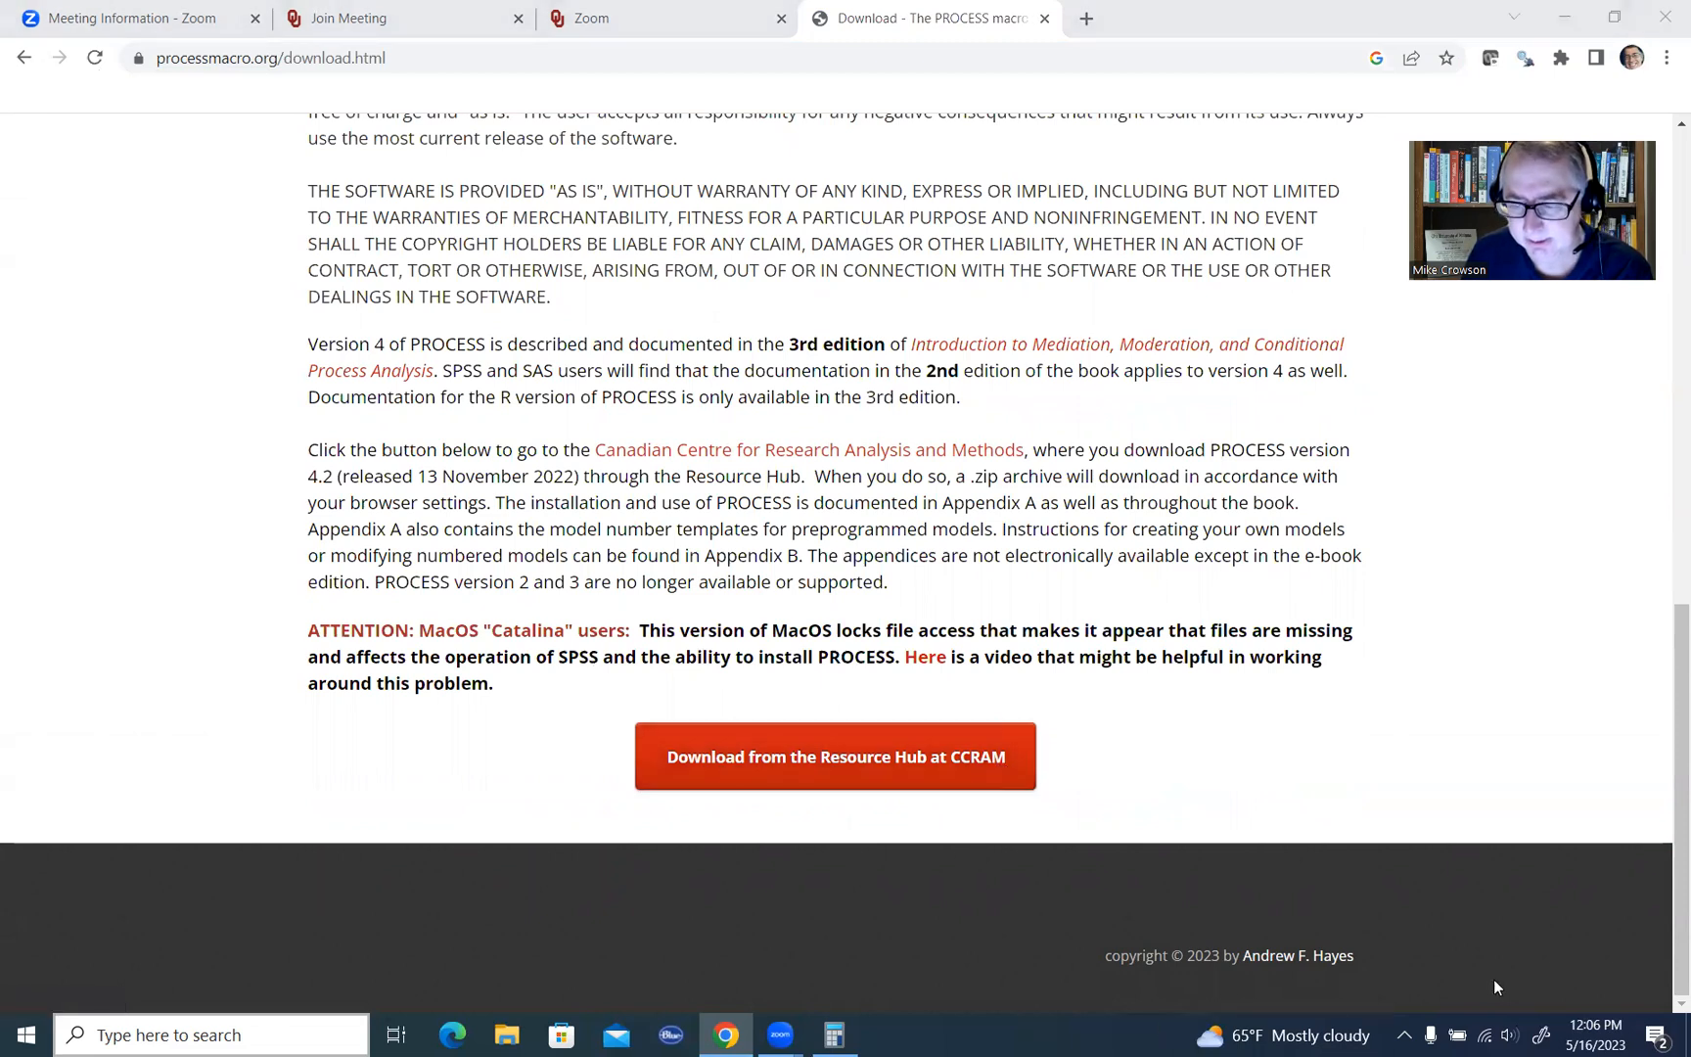
left_click(835, 756)
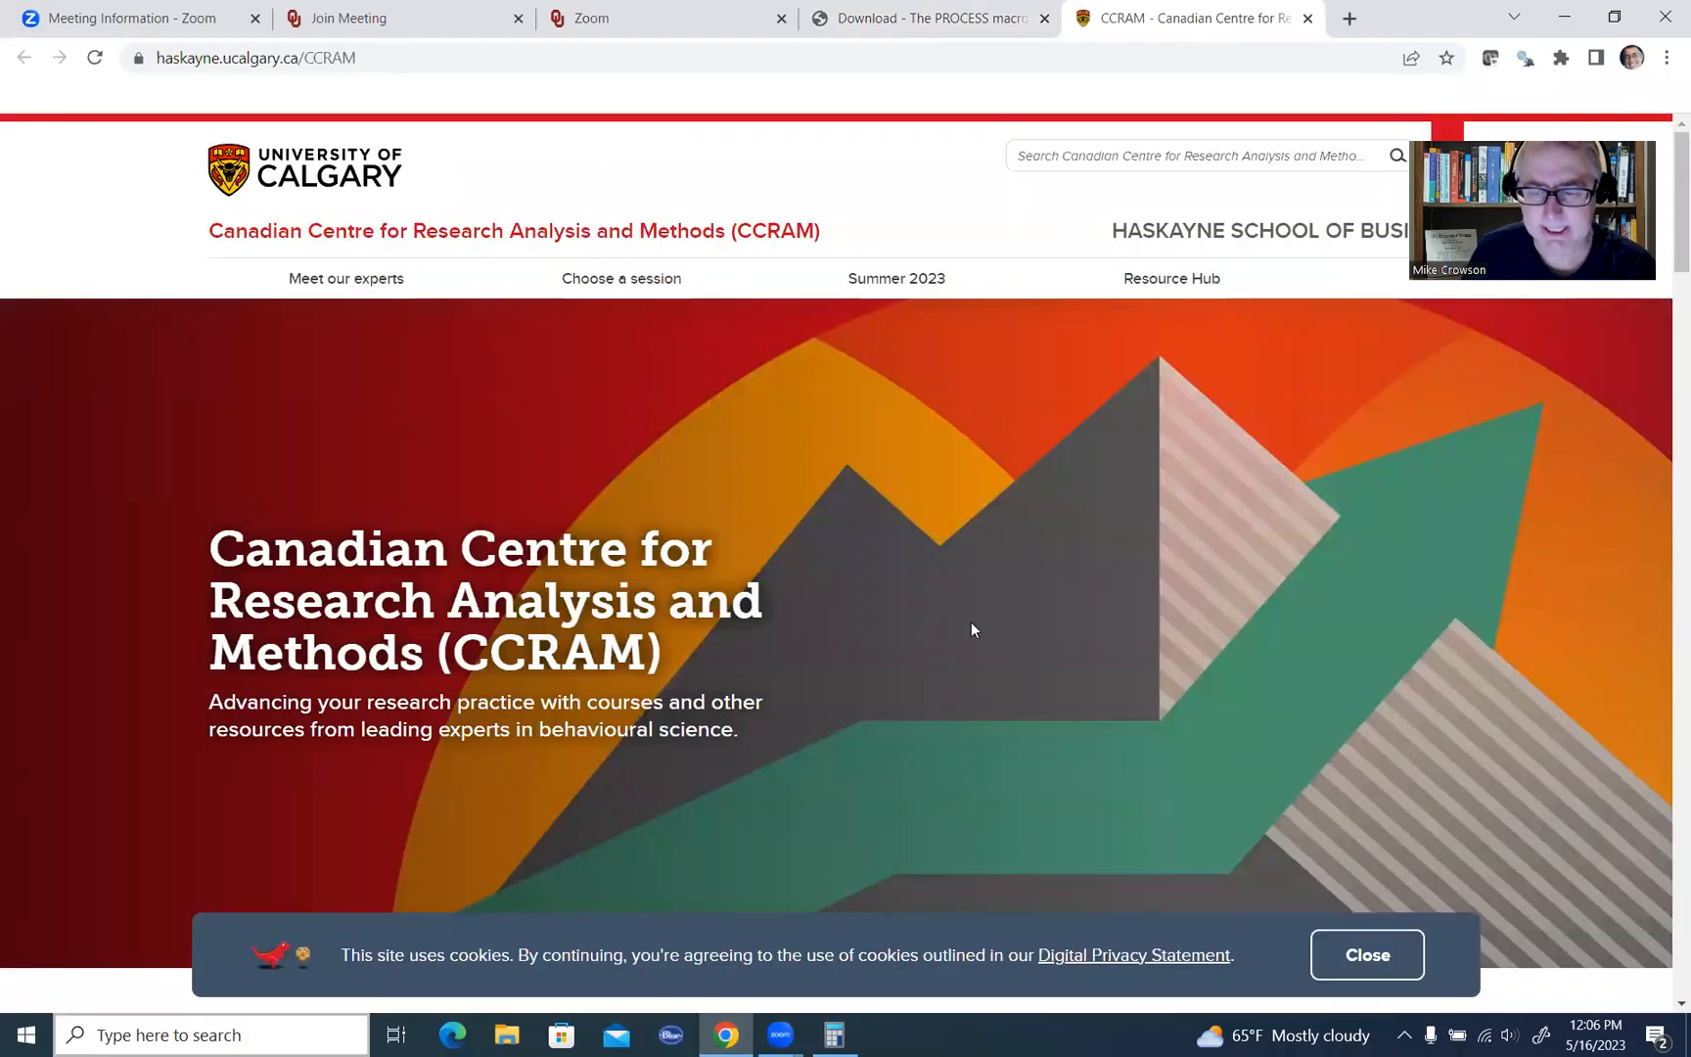
mouse_move(1170, 278)
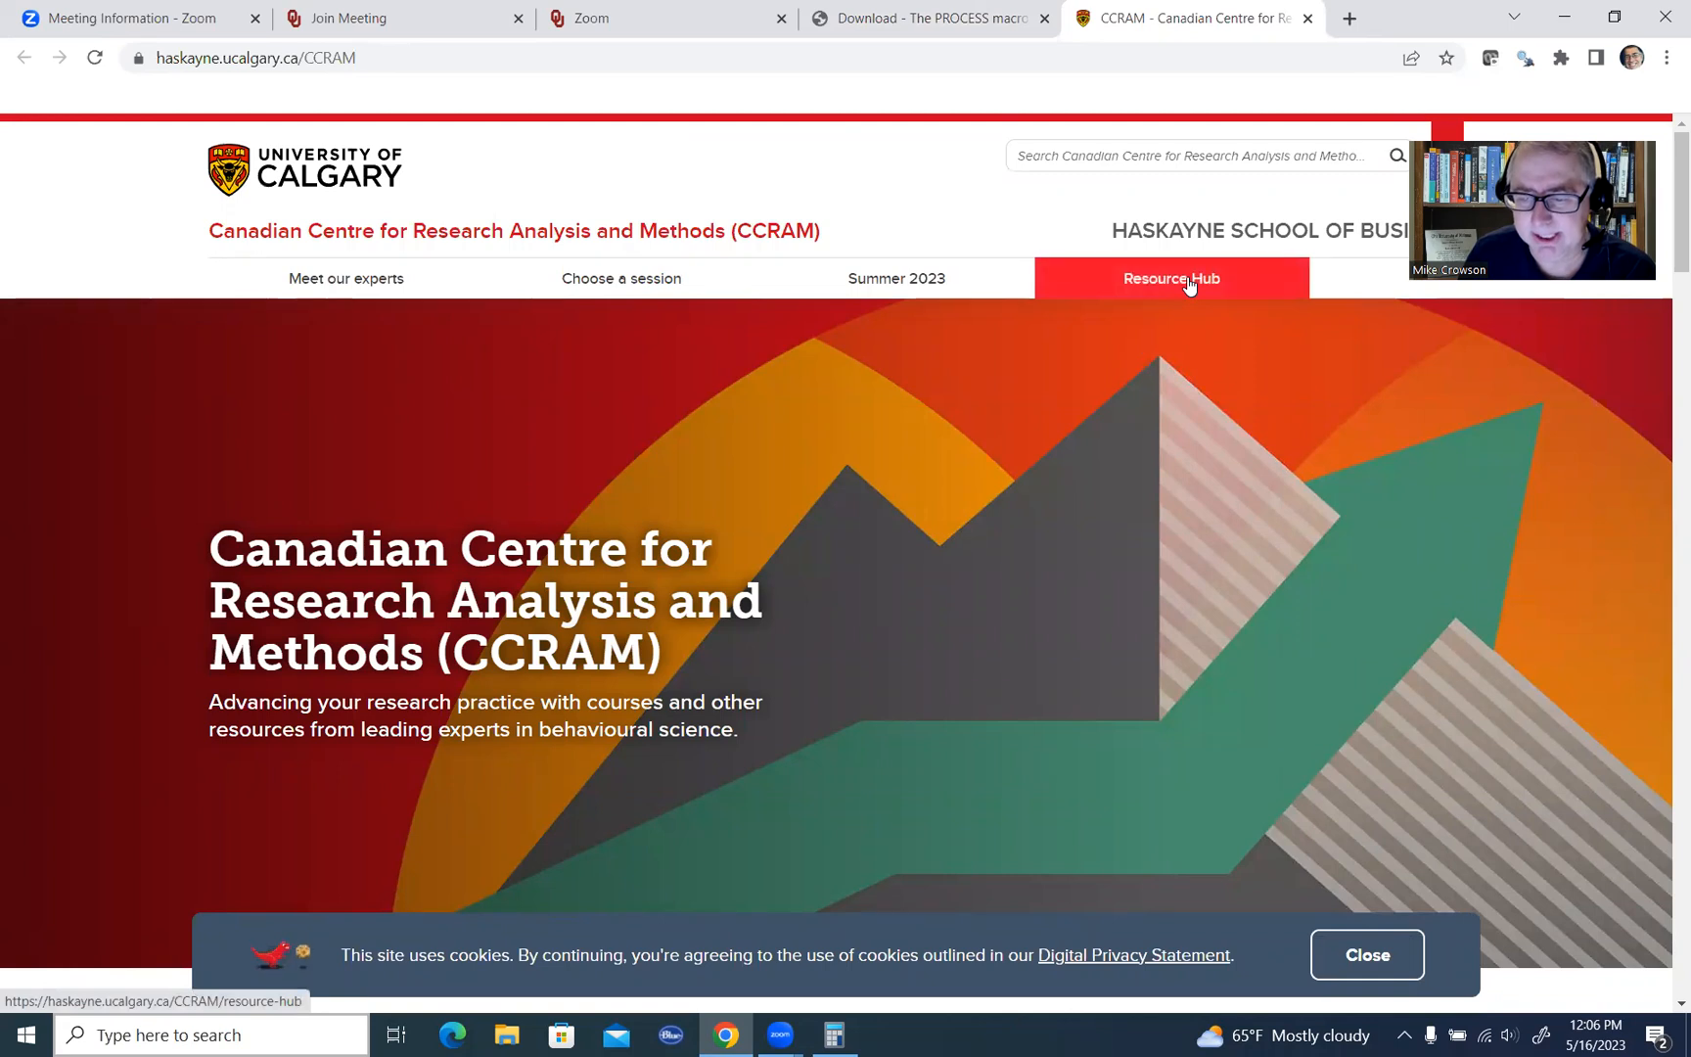
- Locate the PROCESS macro on the CCRAM Resource Hub and download the v4.3 archive
left_click(1170, 278)
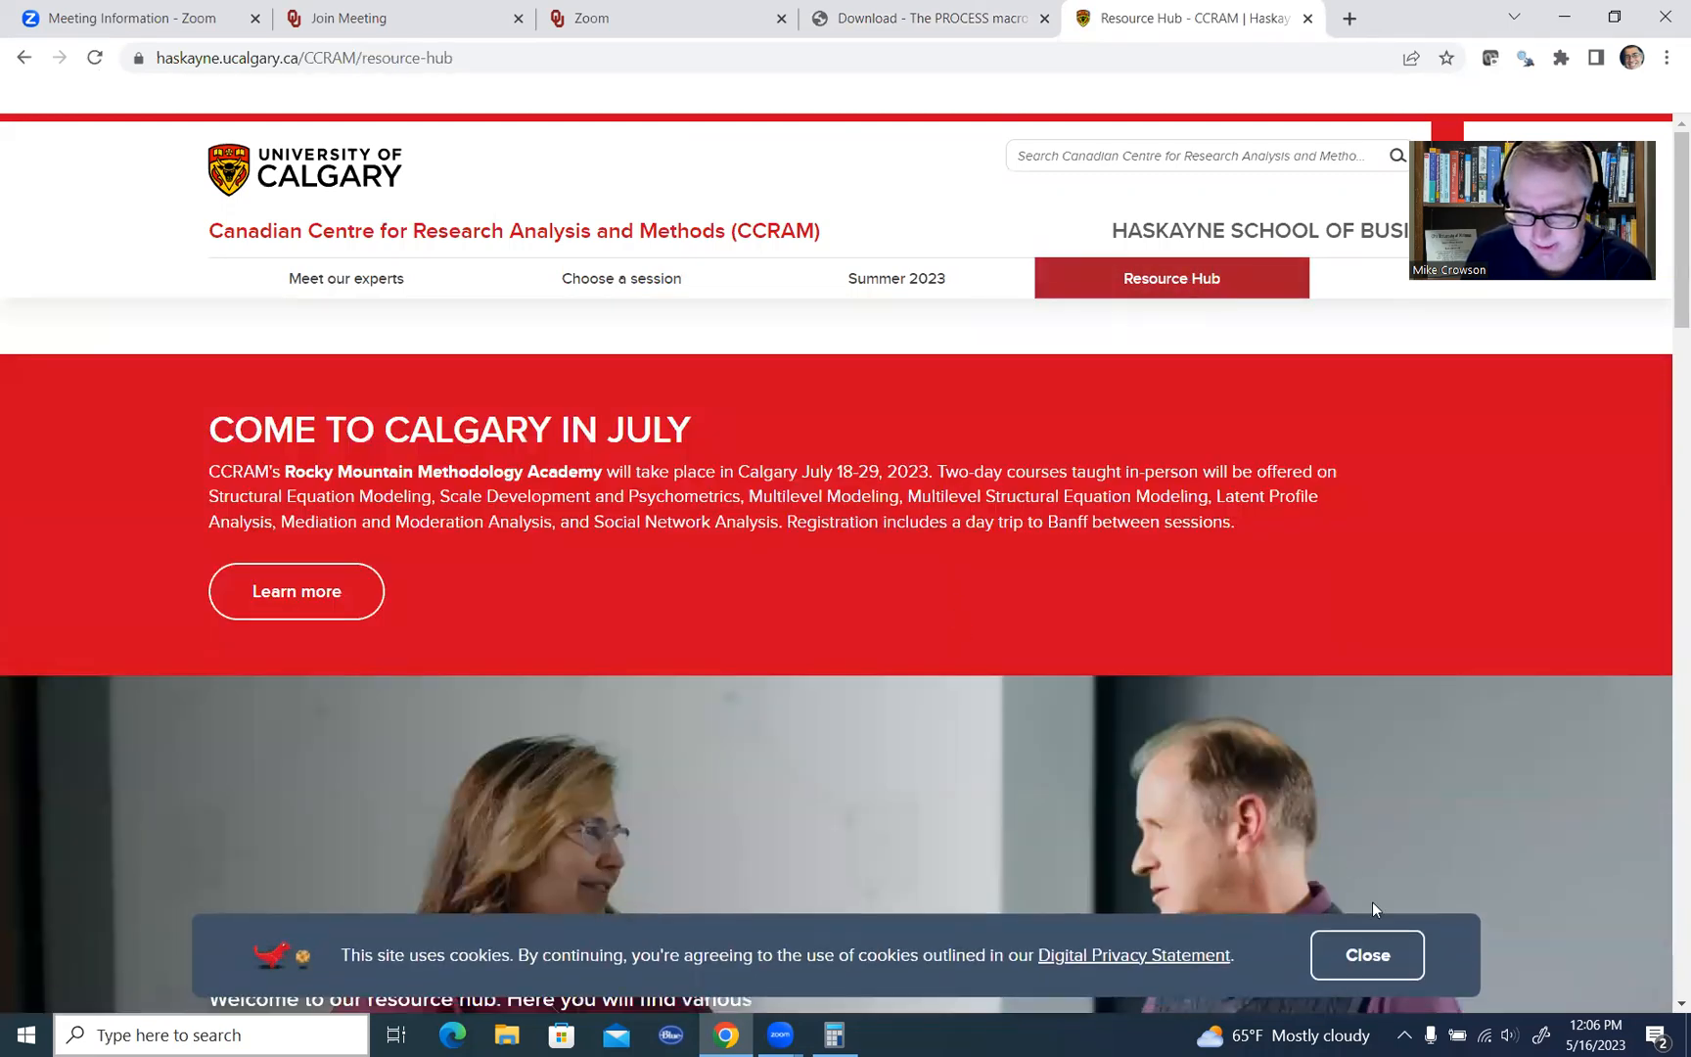
scroll("down", 3)
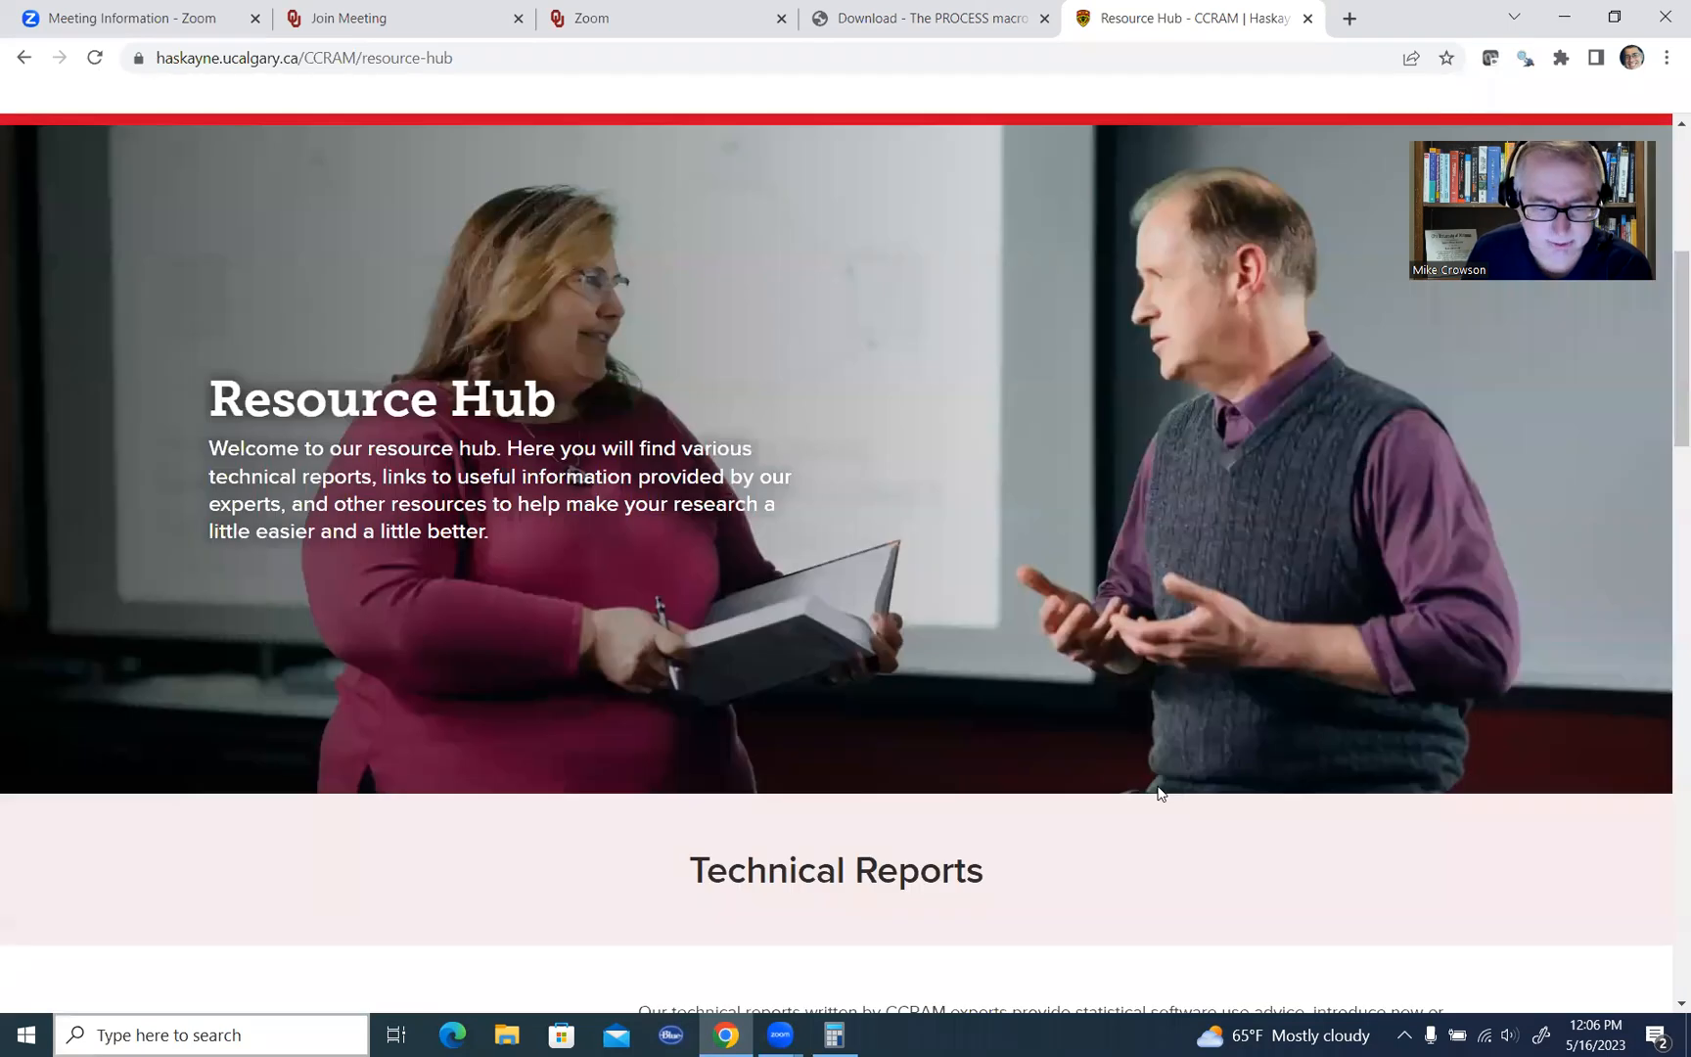
scroll("down", 3)
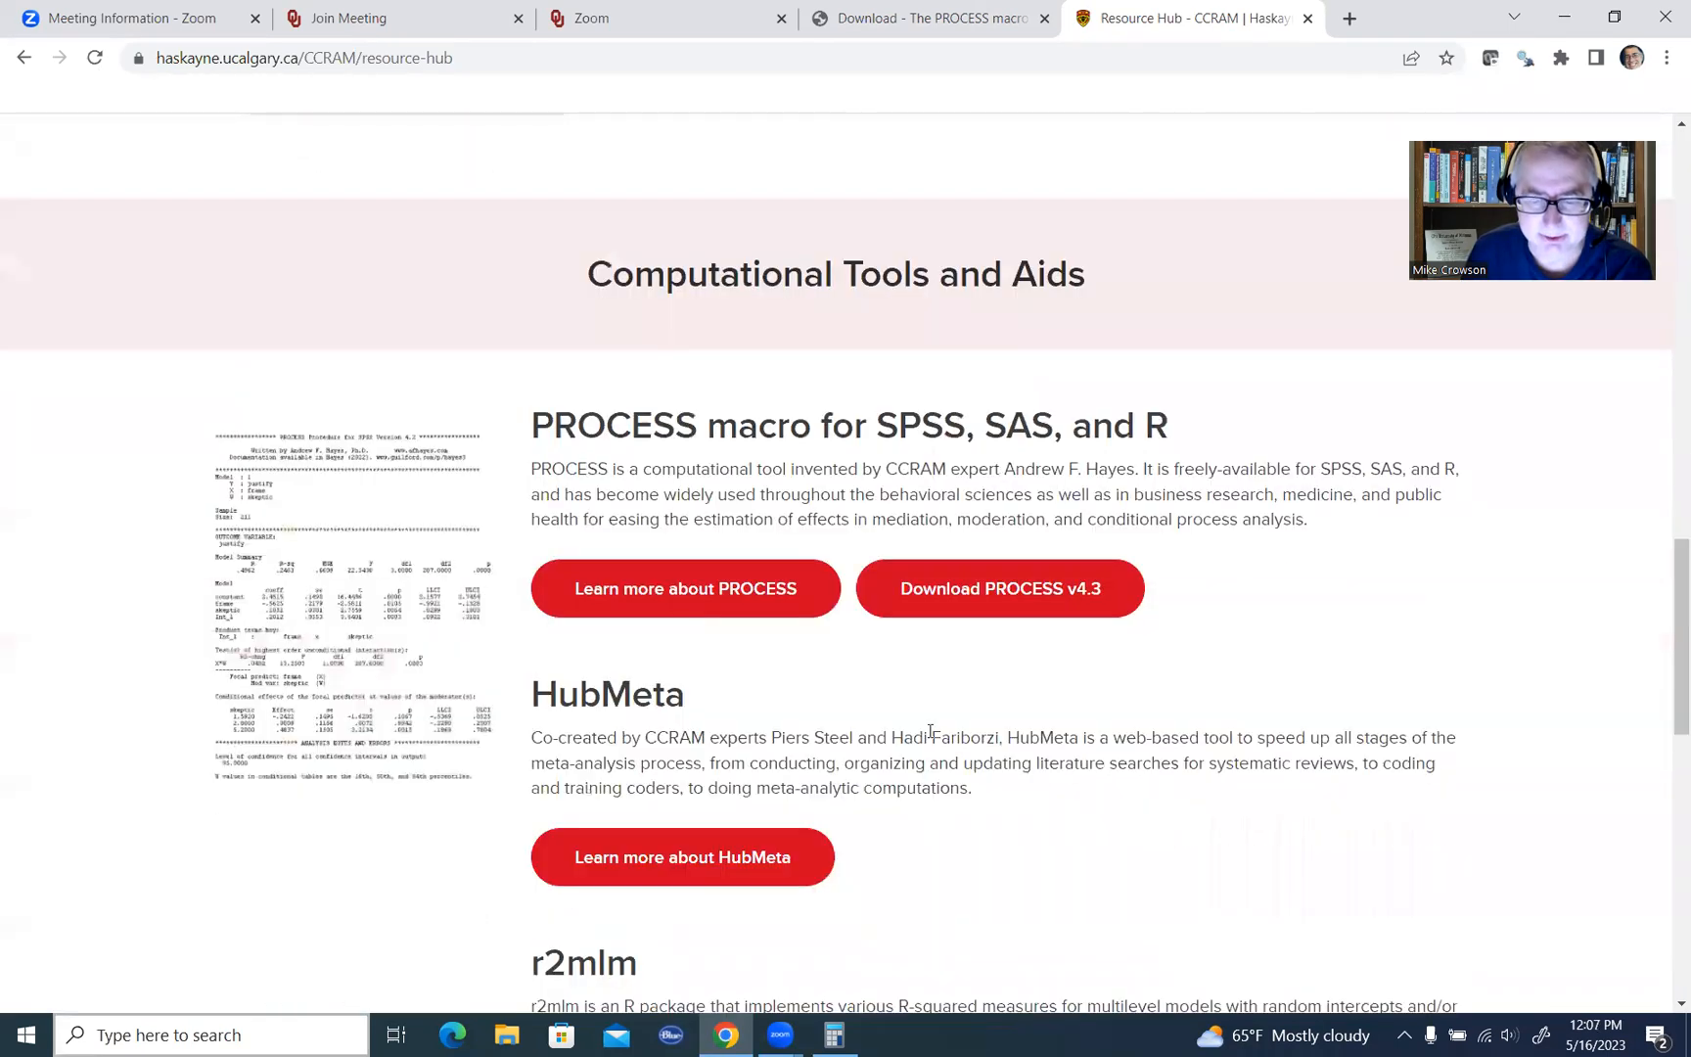
double_click(616, 425)
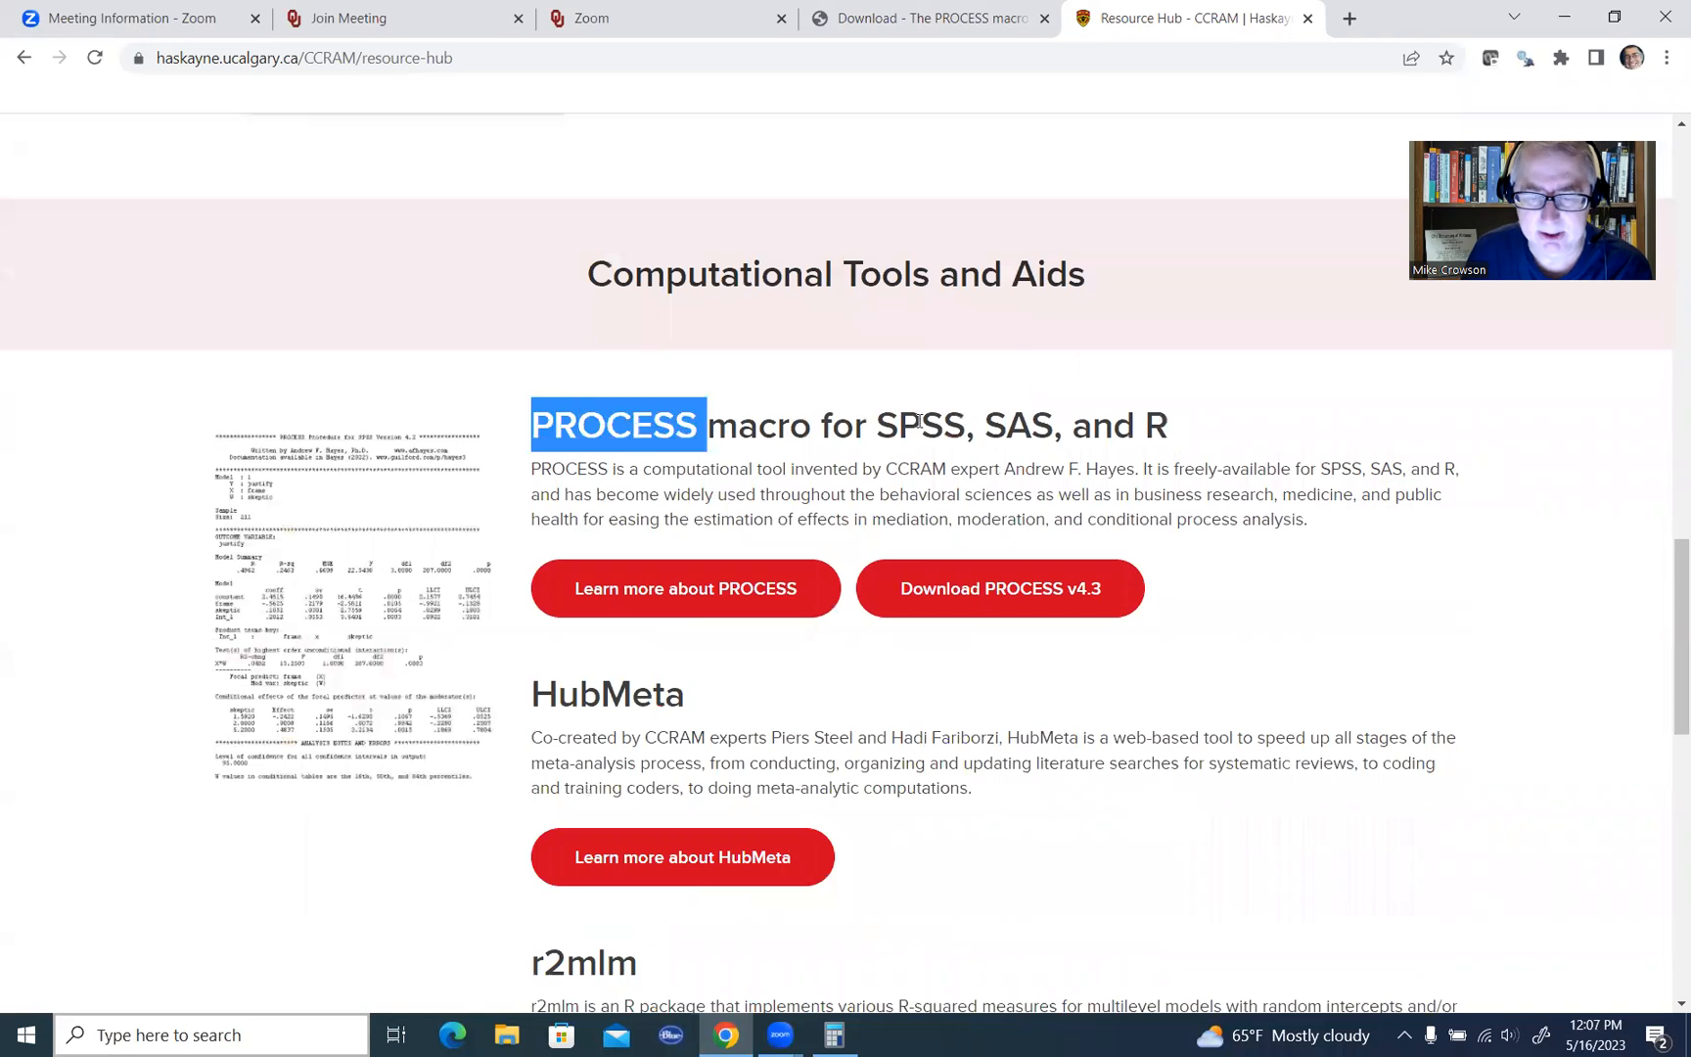
left_click_drag(706, 425, 1165, 425)
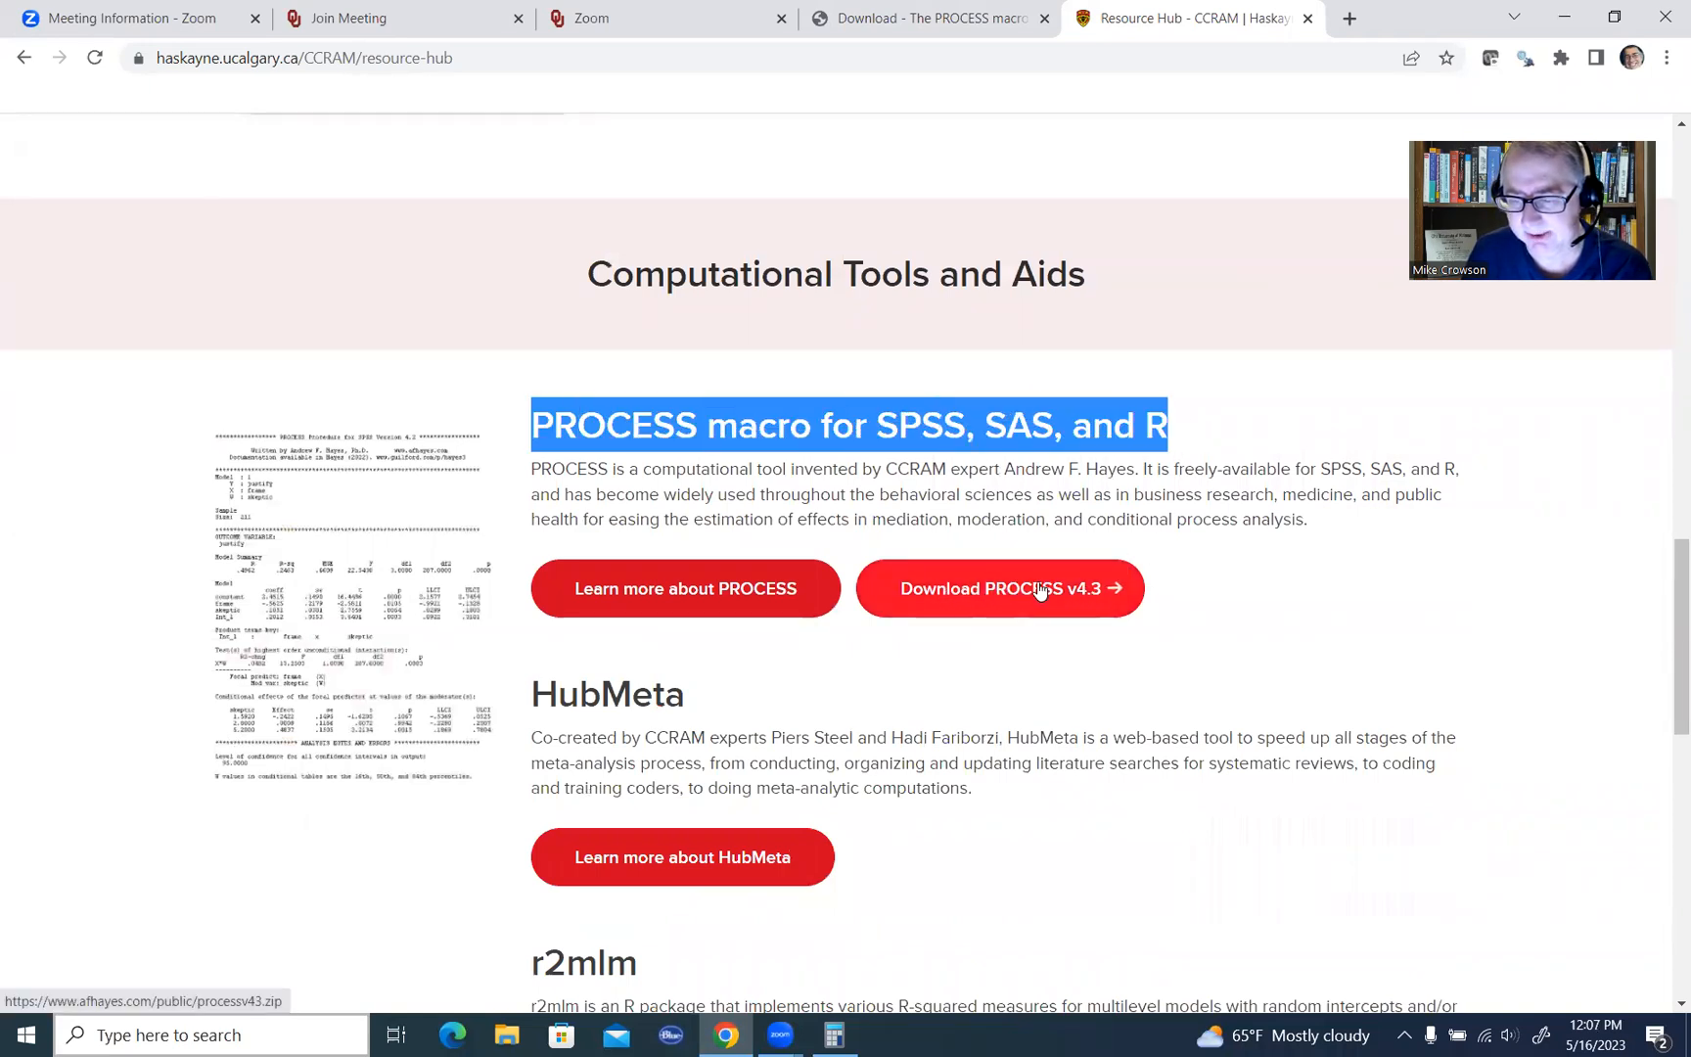
left_click(997, 588)
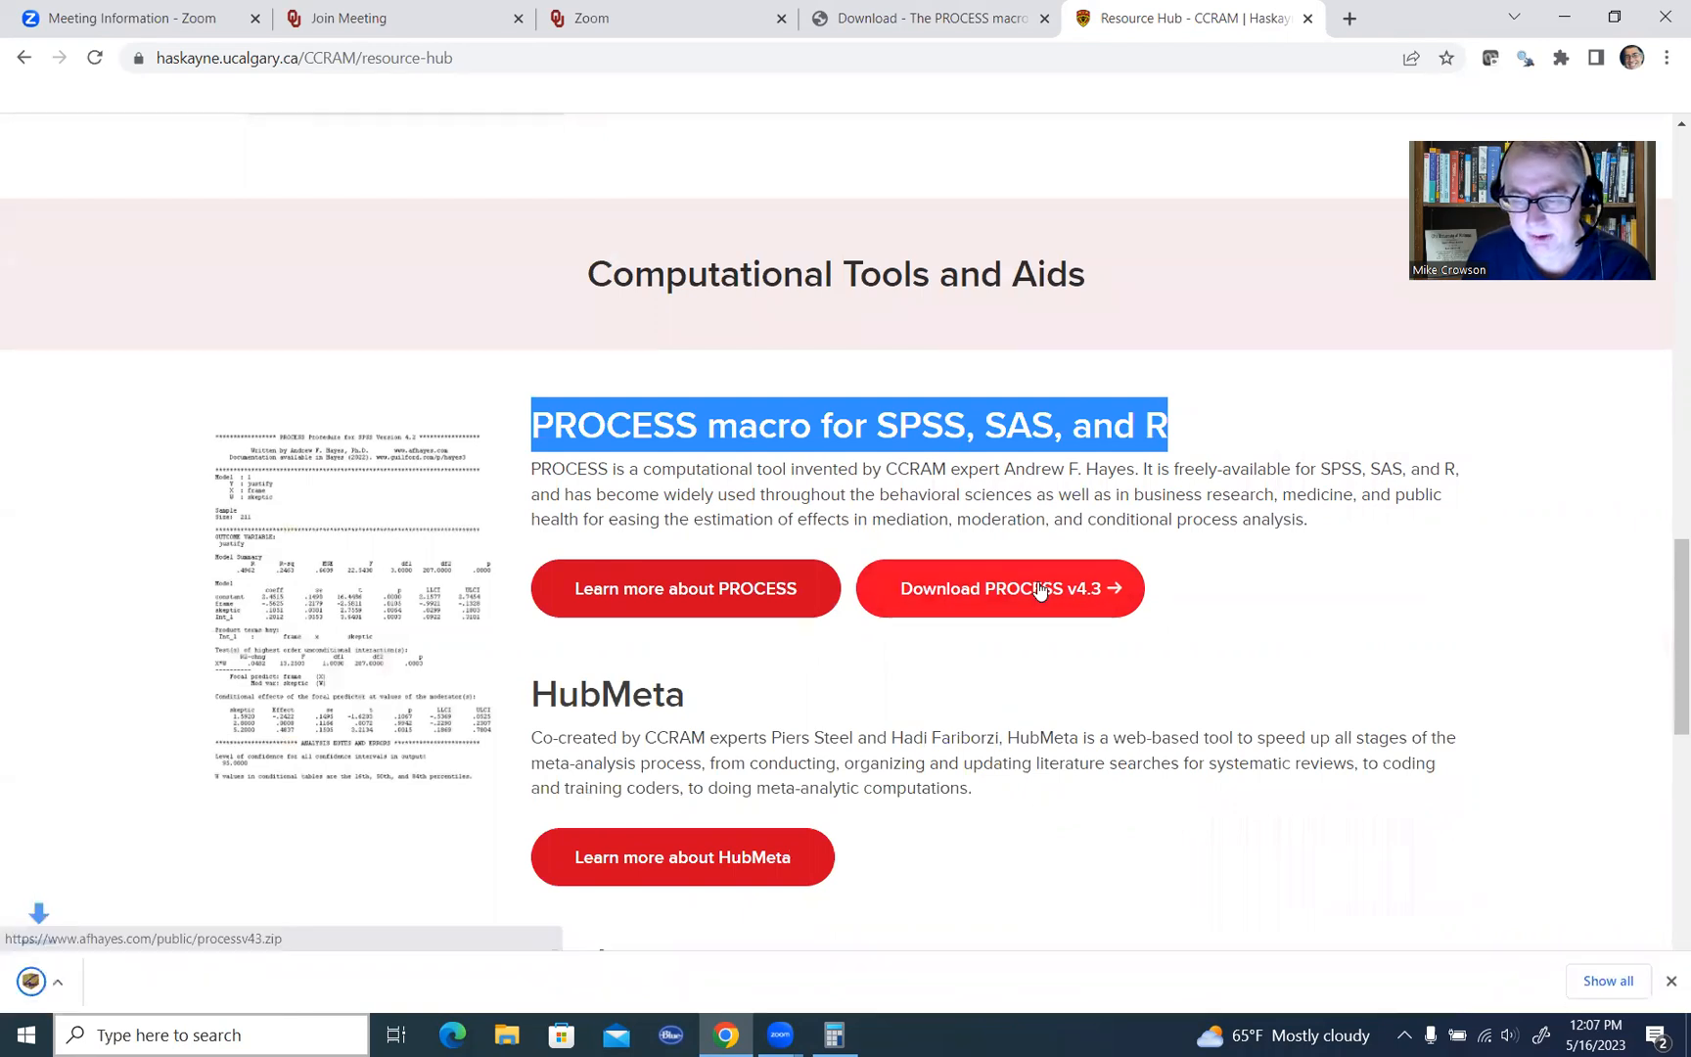
left_click(997, 589)
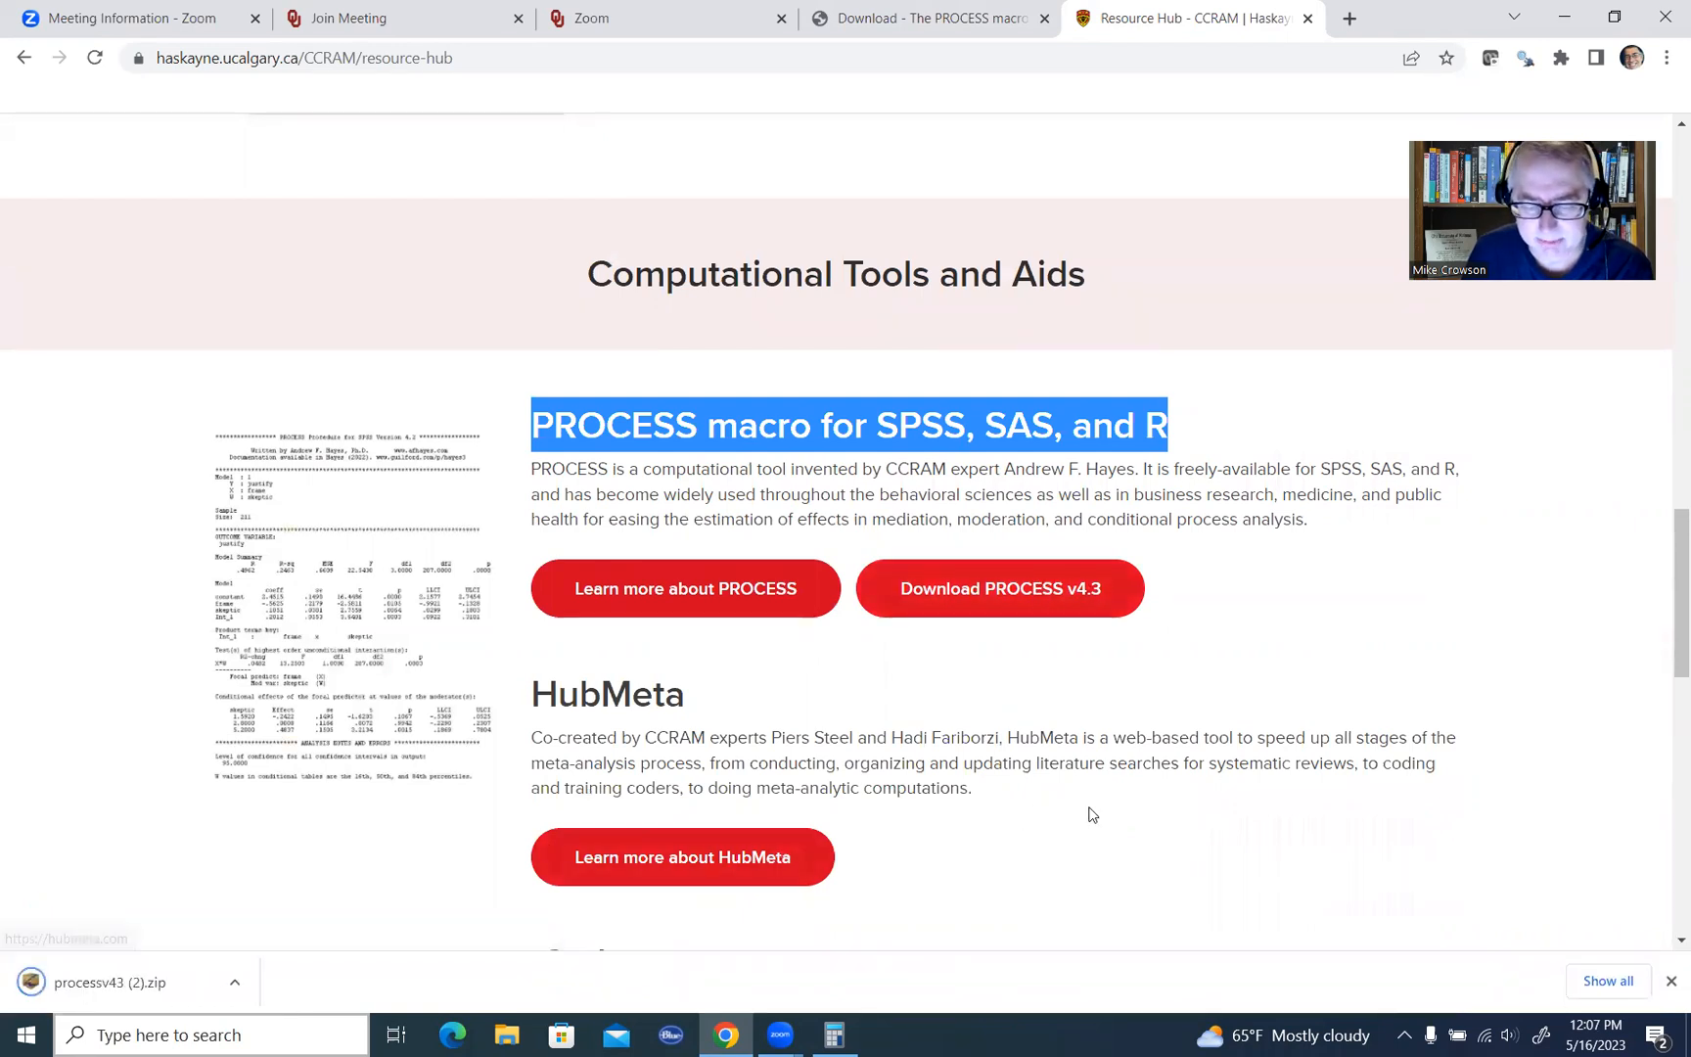
mouse_move(1183, 1036)
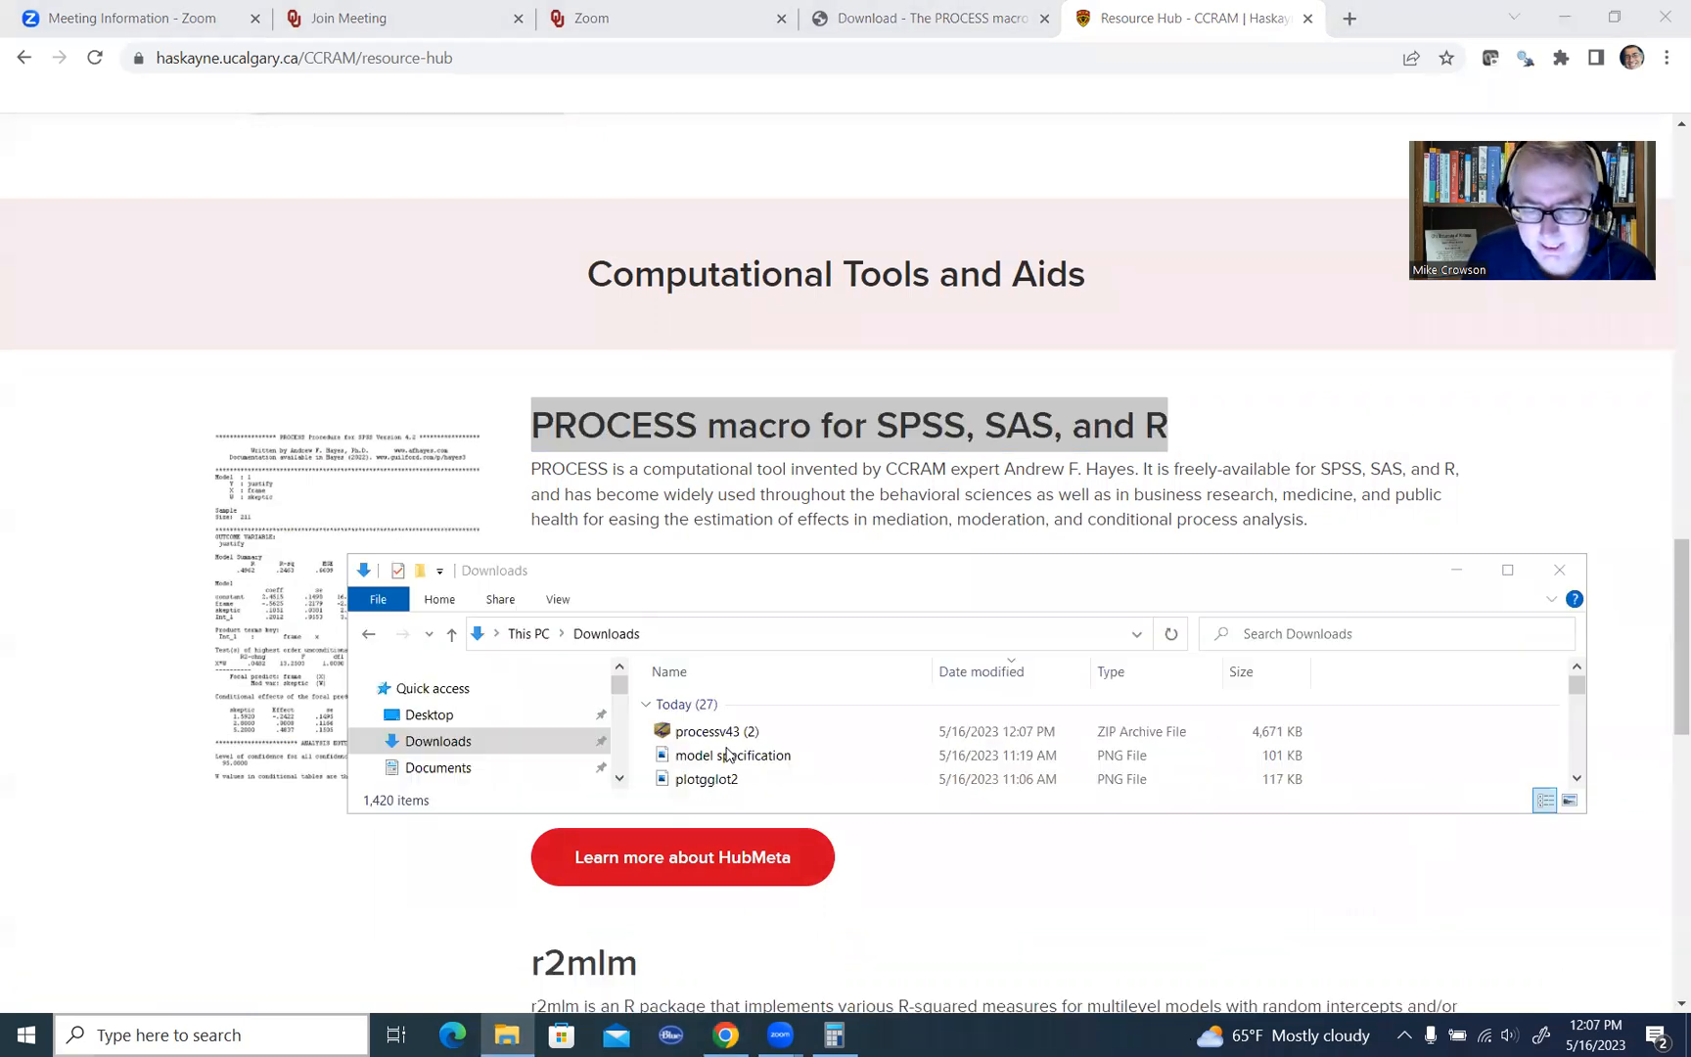
- Open the downloaded processv43 (2) zip archive from Downloads
left_click(712, 731)
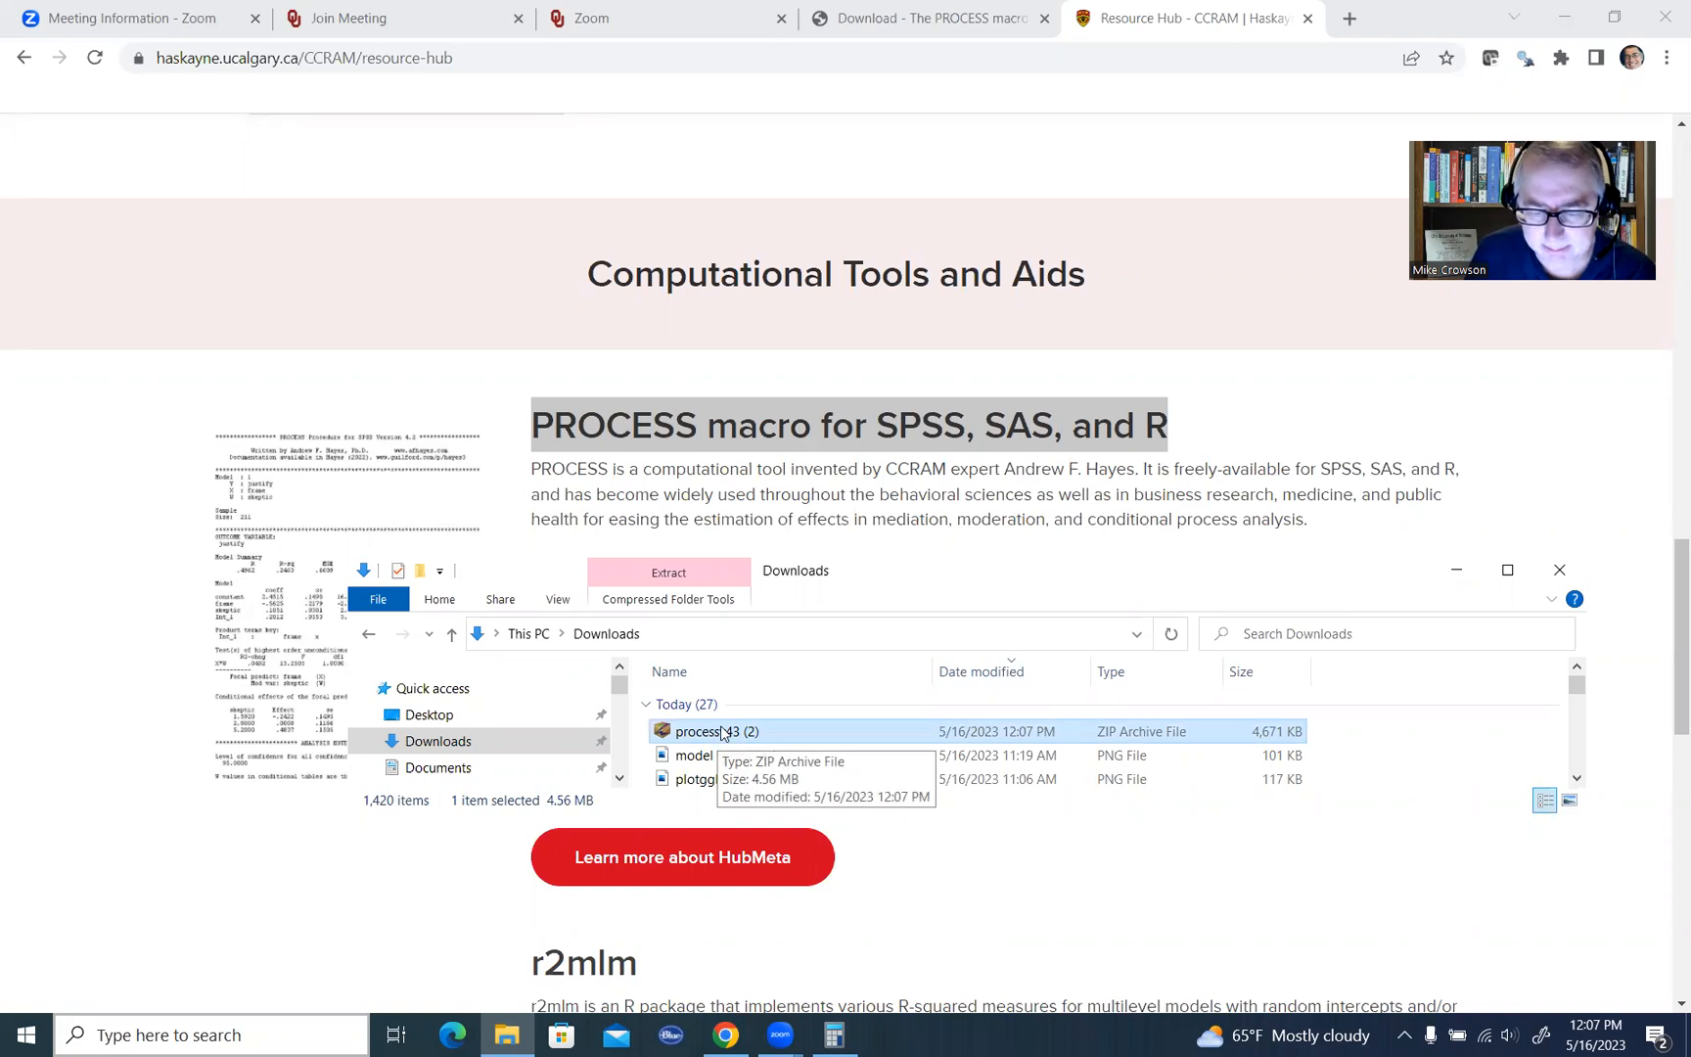
right_click(712, 731)
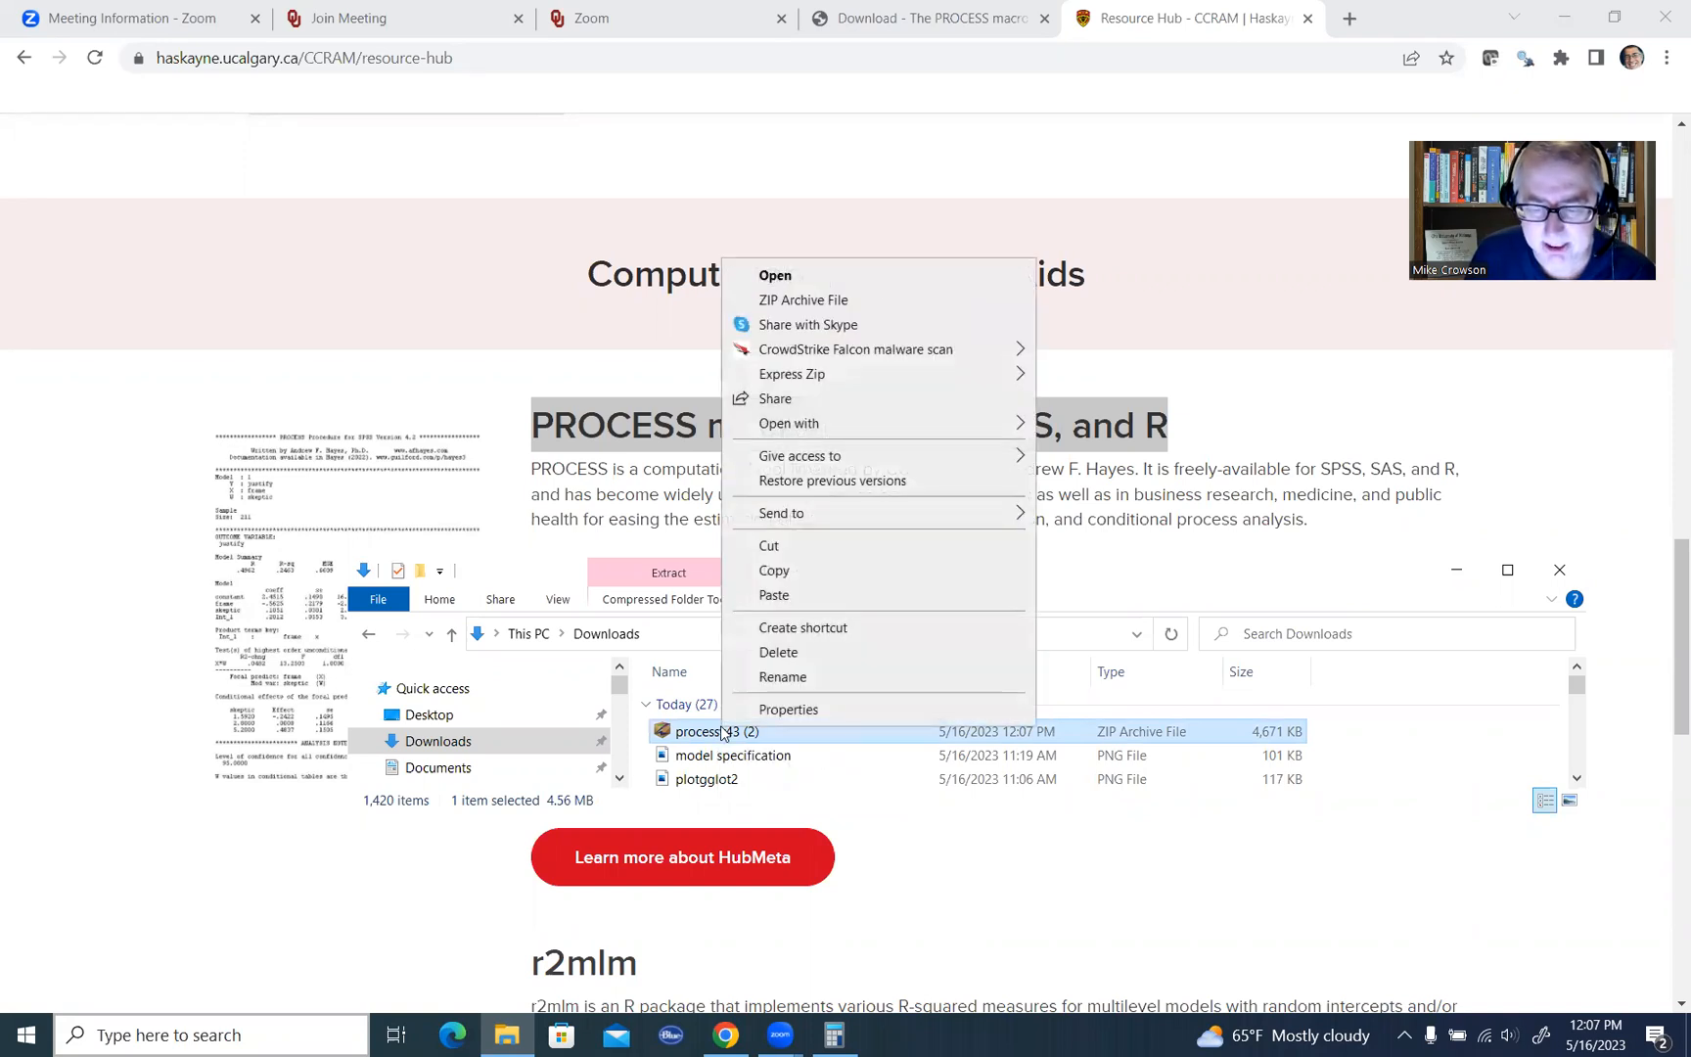
mouse_move(789, 423)
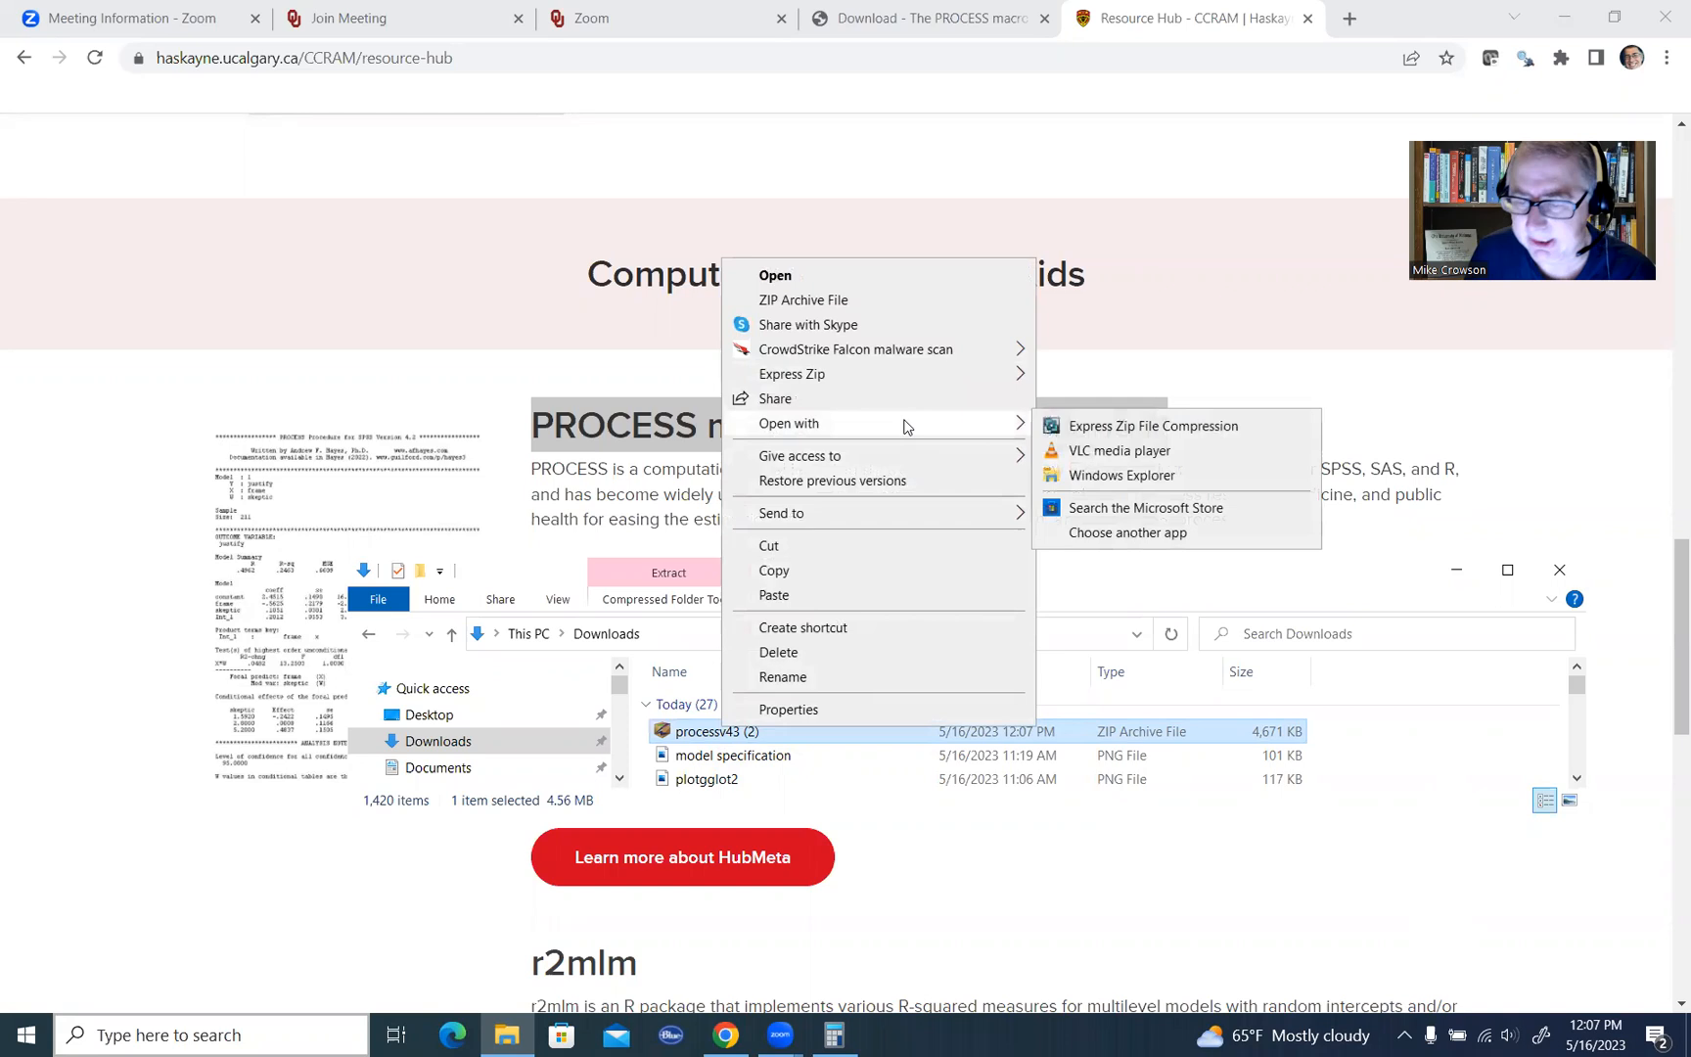
mouse_move(1121, 475)
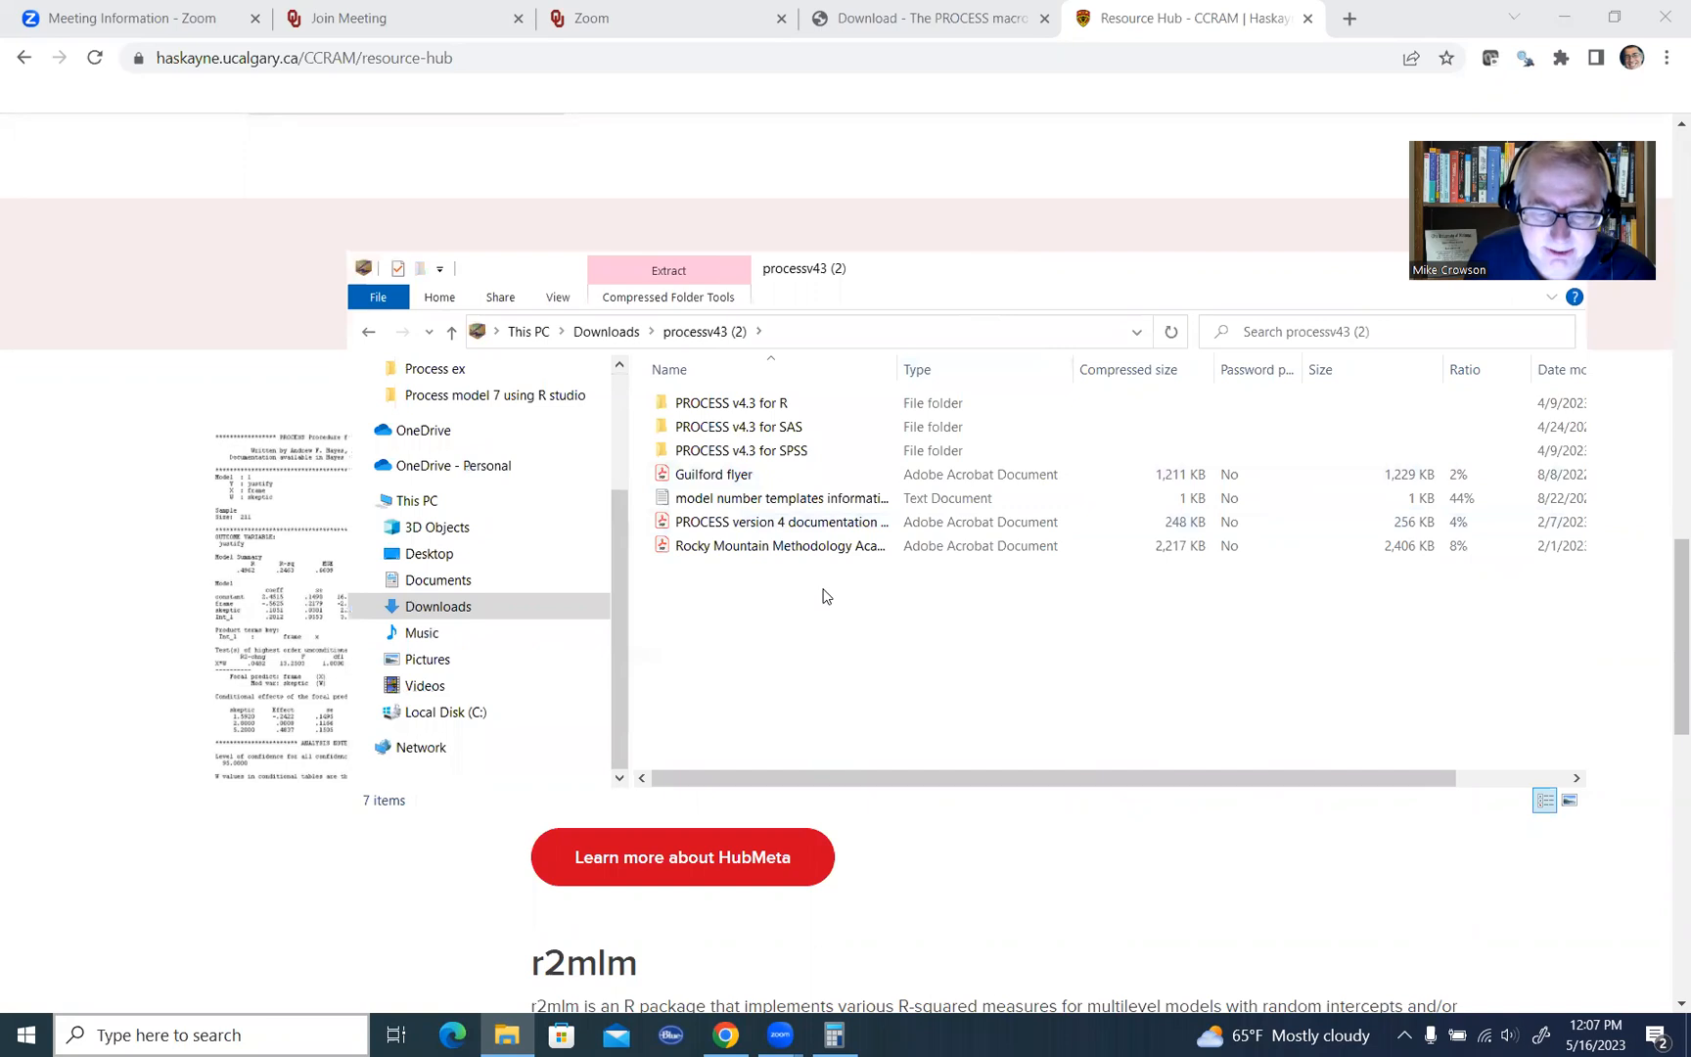
left_click(740, 450)
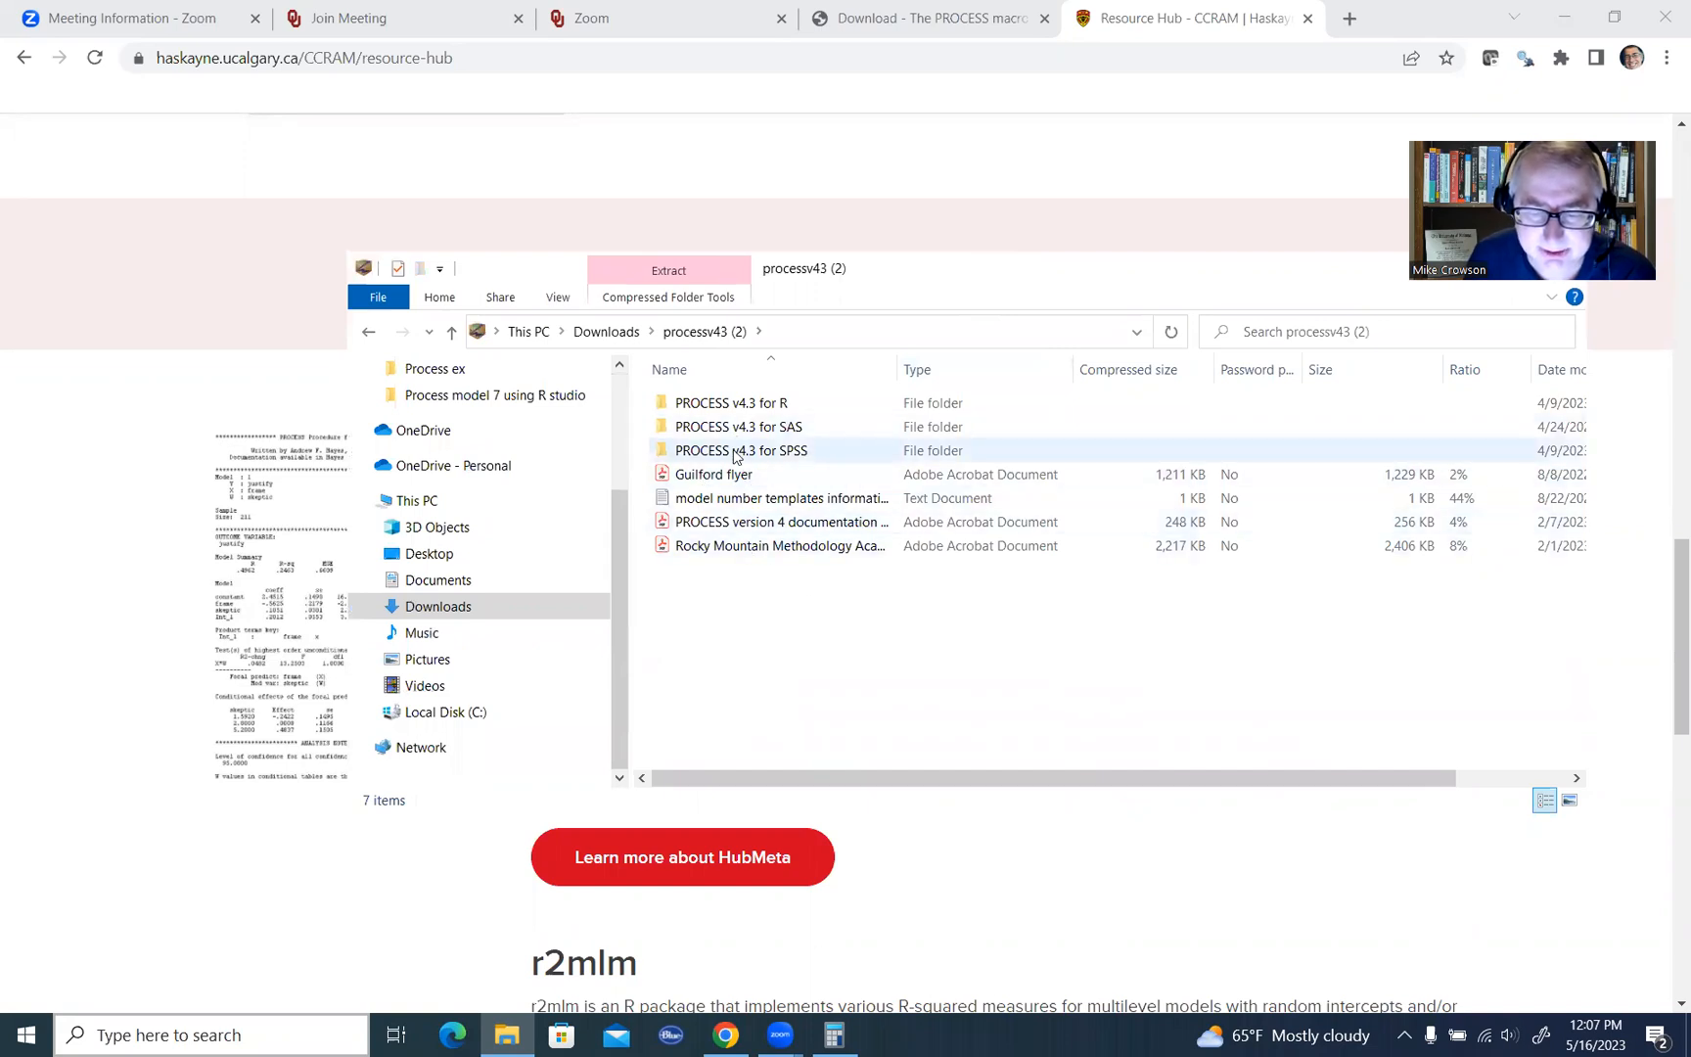
- Open the PROCESS v4.3 for R folder and select the process R file
left_click(741, 450)
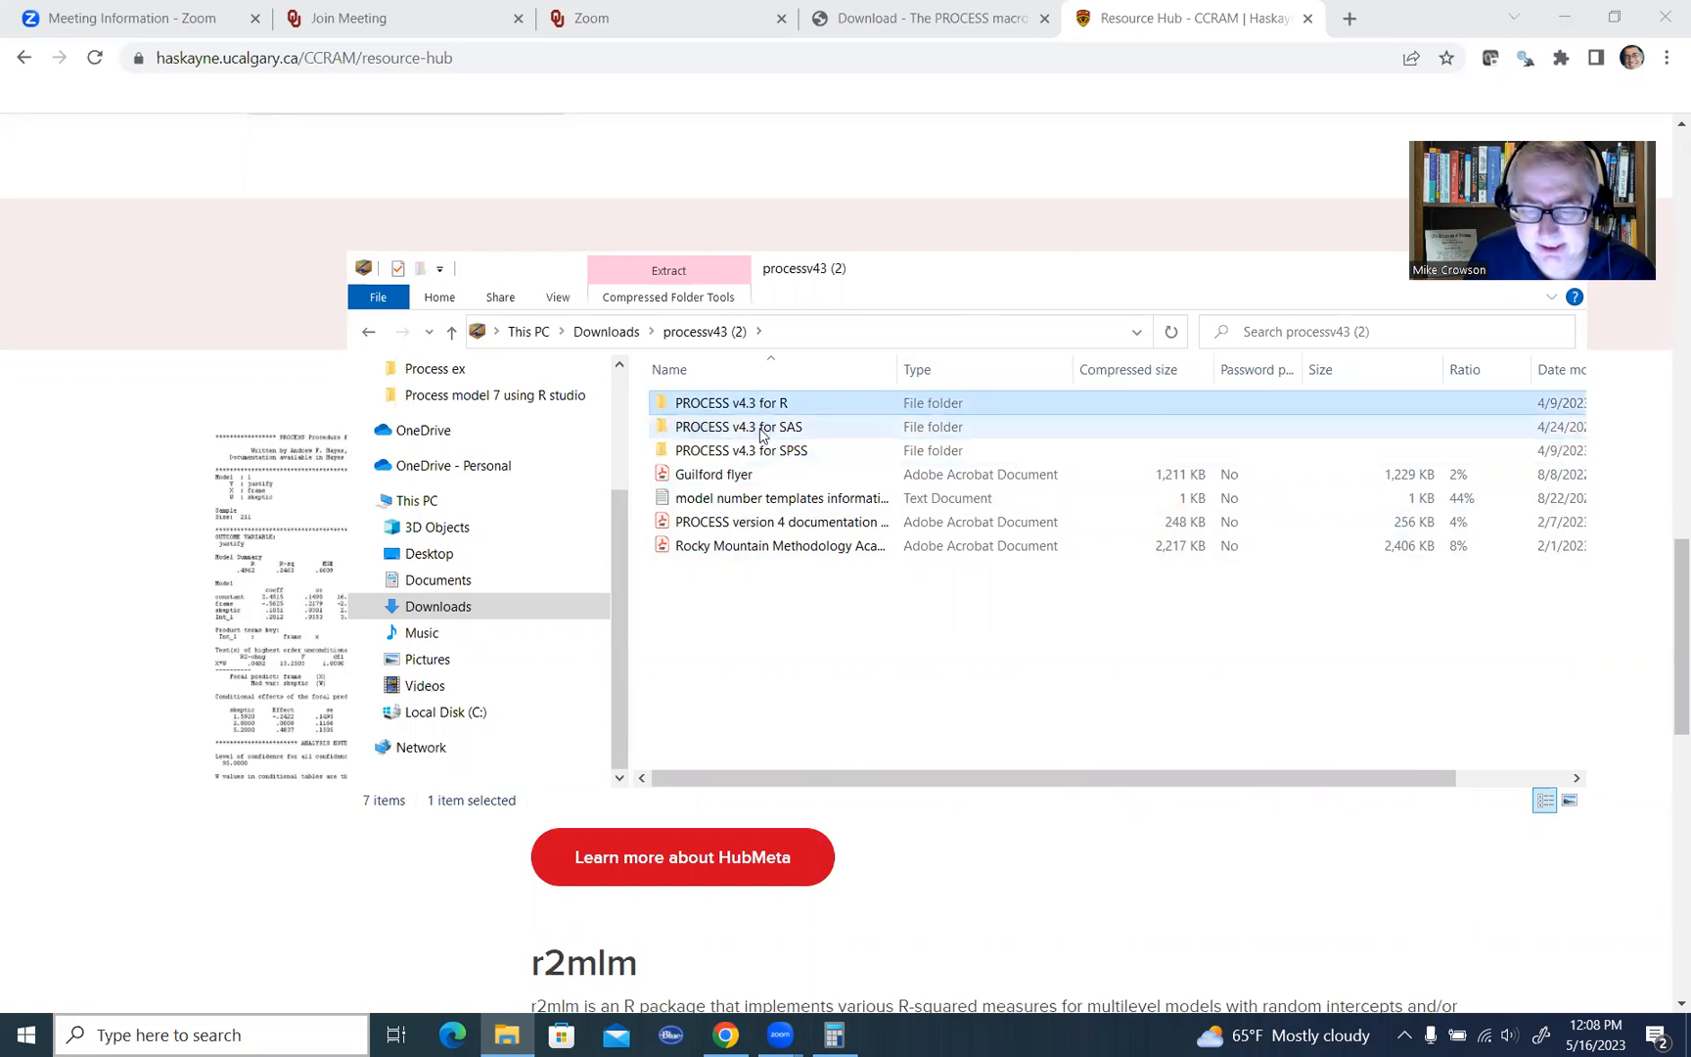
left_click(730, 402)
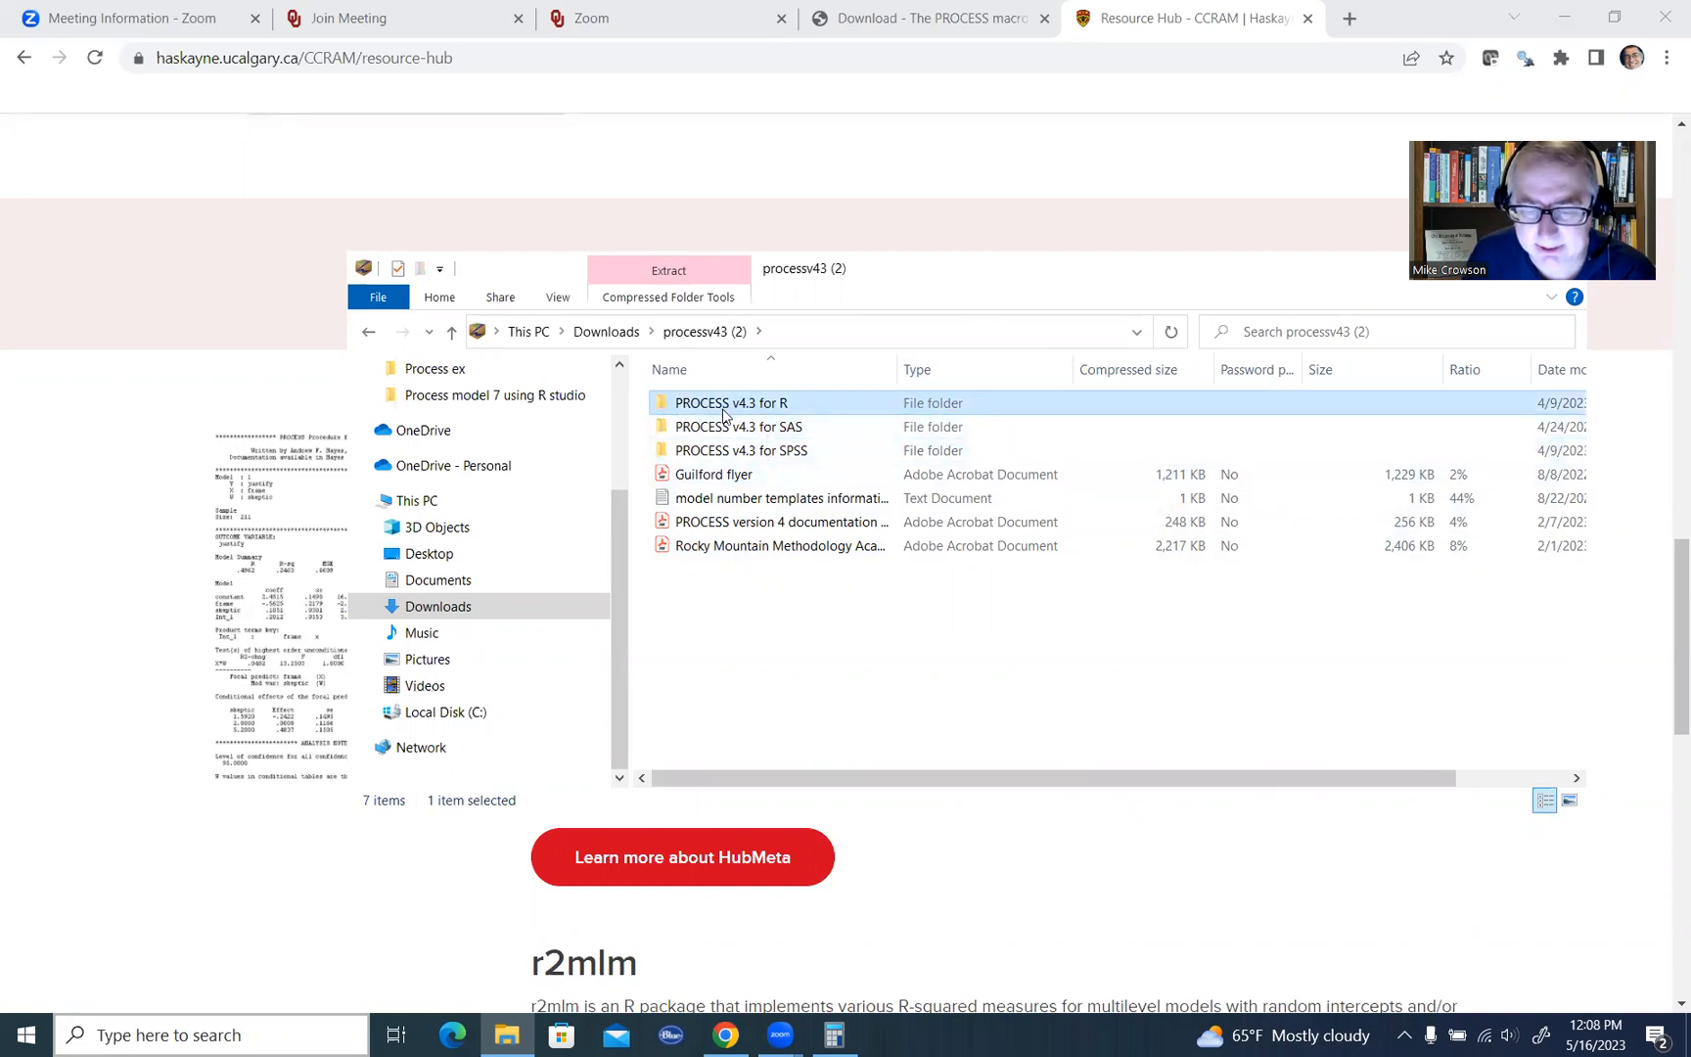
double_click(730, 402)
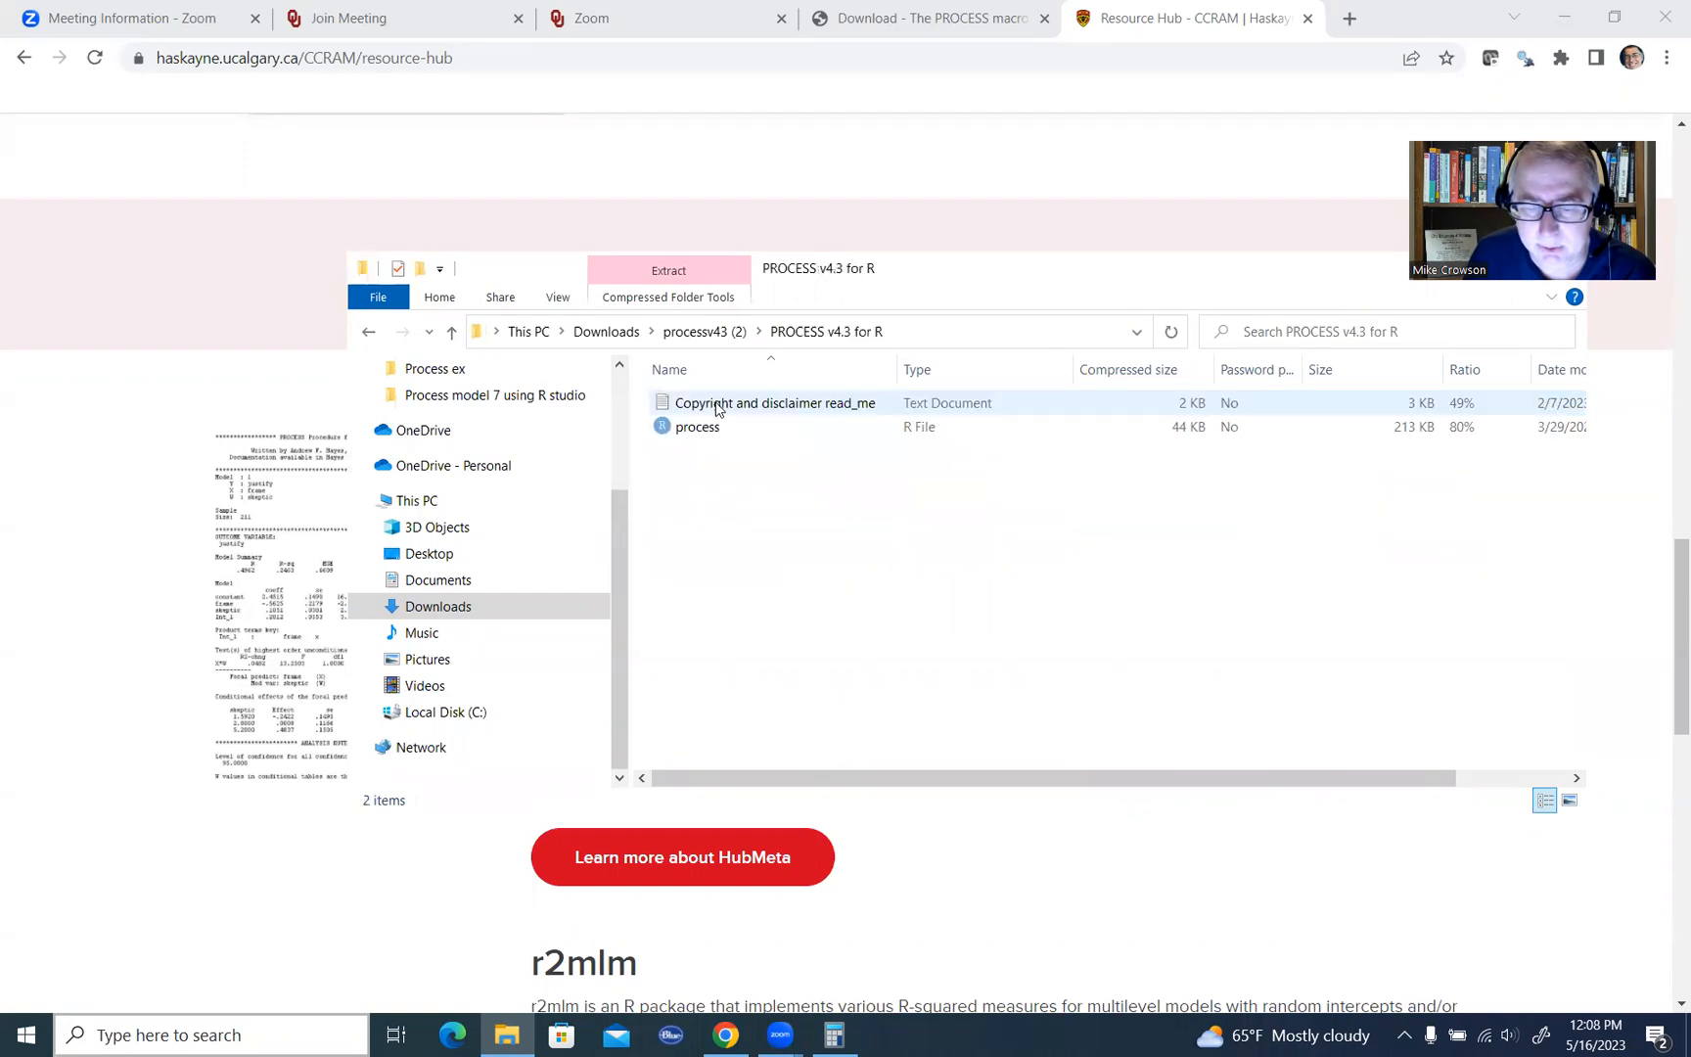
left_click(697, 425)
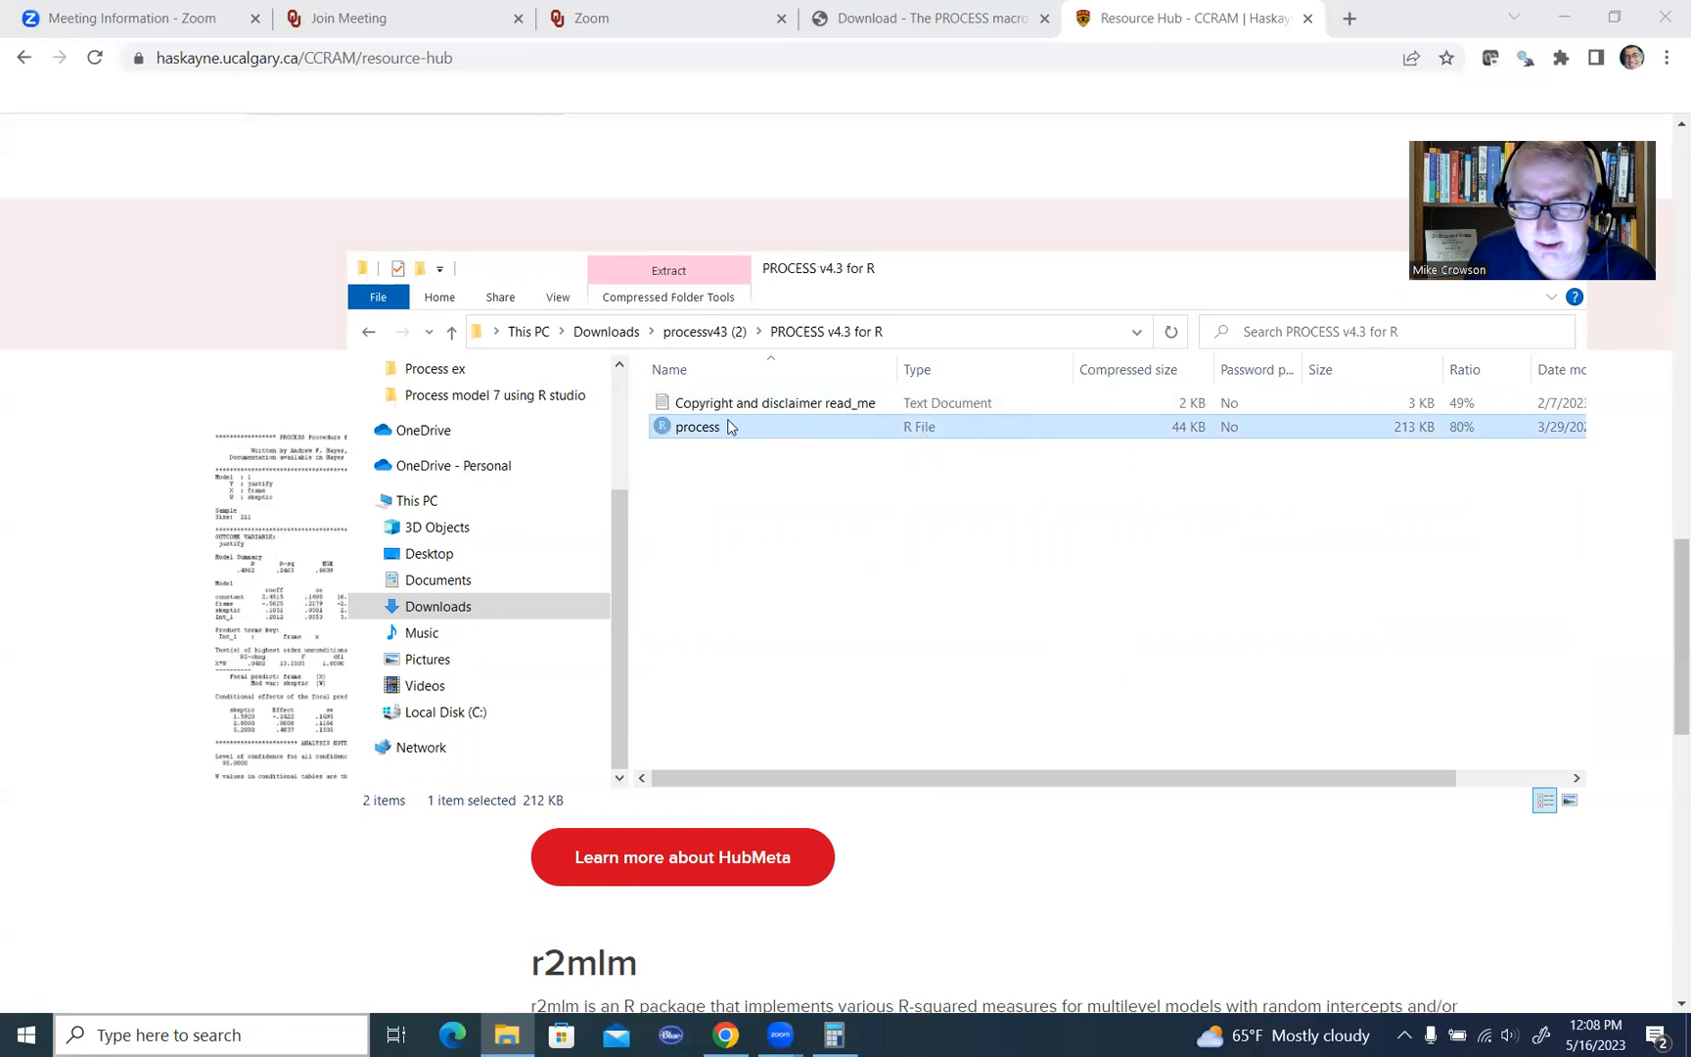
mouse_move(729, 433)
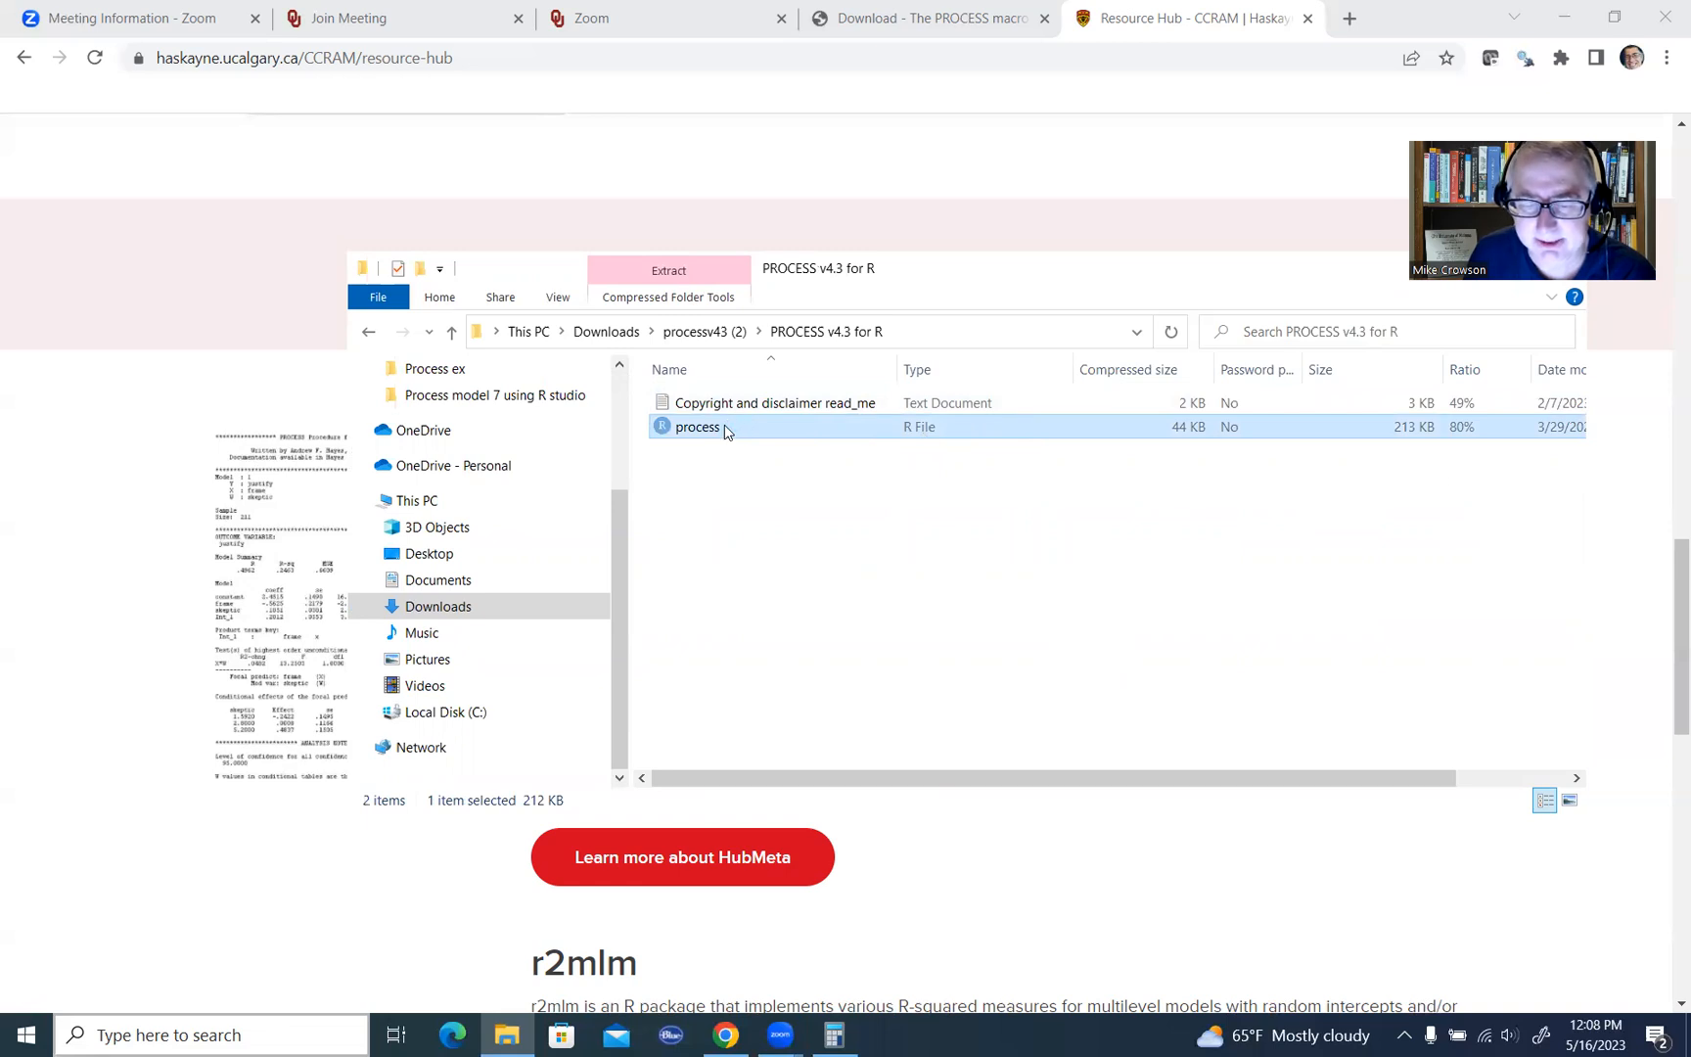
- Open process.R in RStudio and close both process model 7 script tabs
double_click(696, 426)
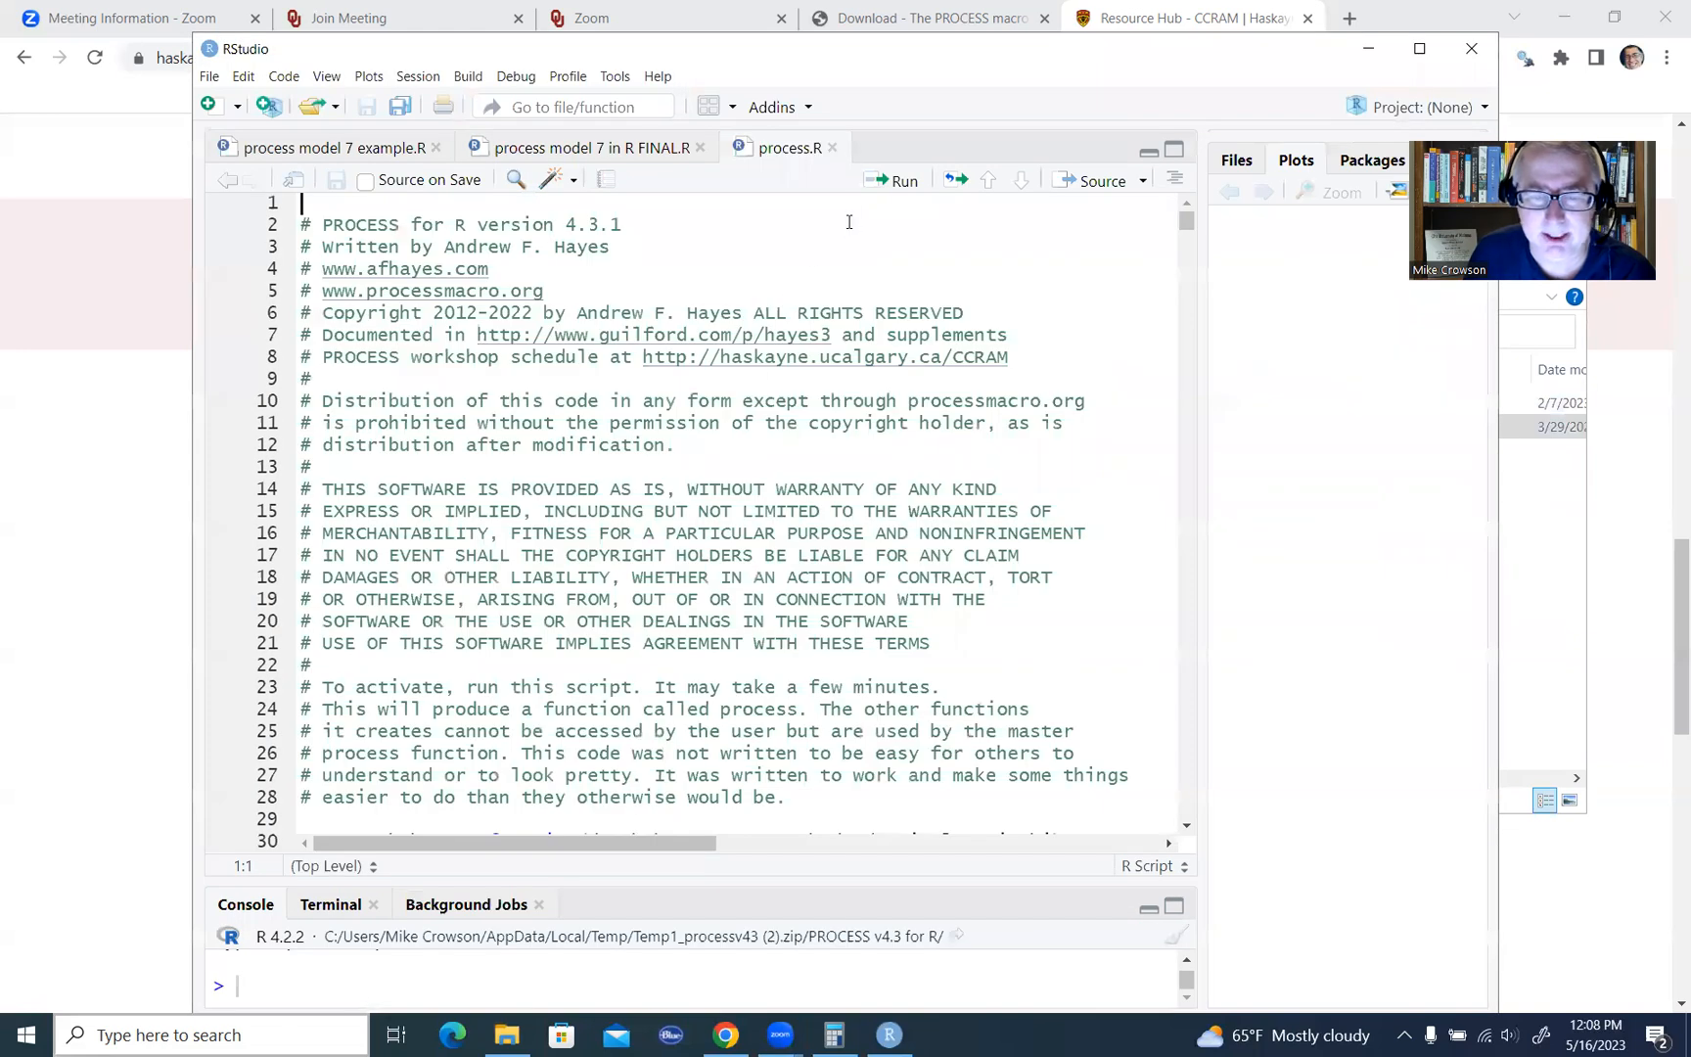
left_click(583, 148)
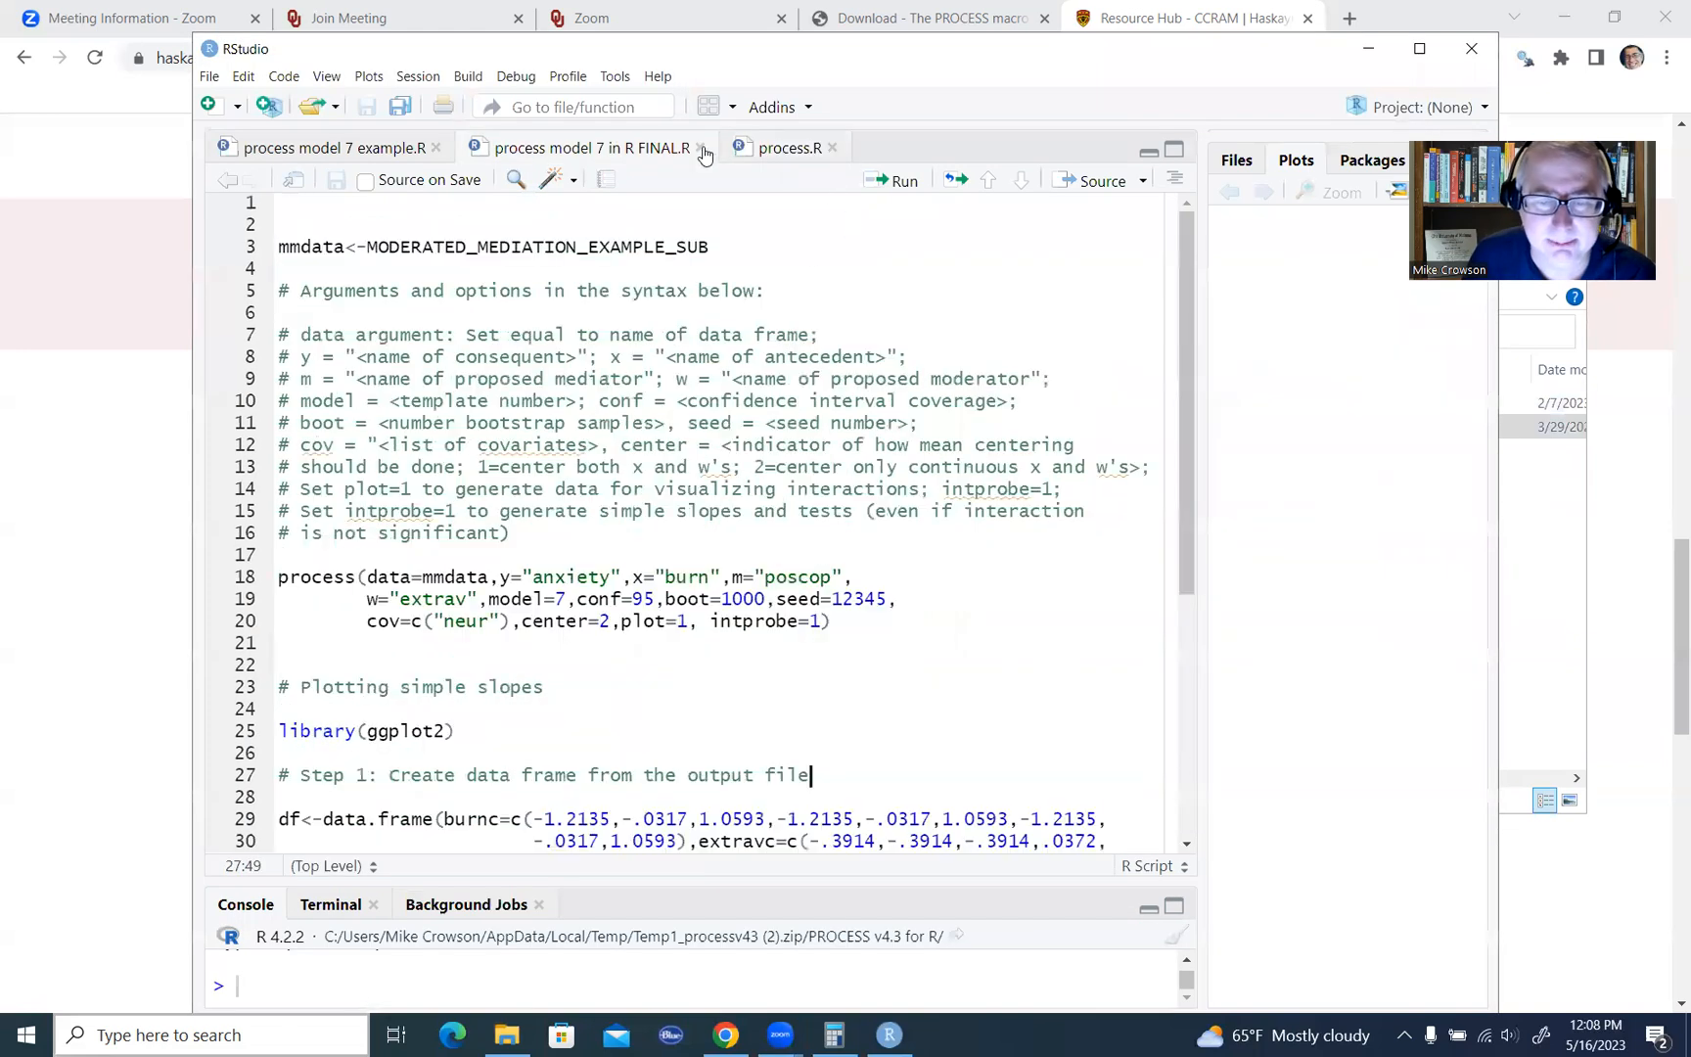
left_click(702, 147)
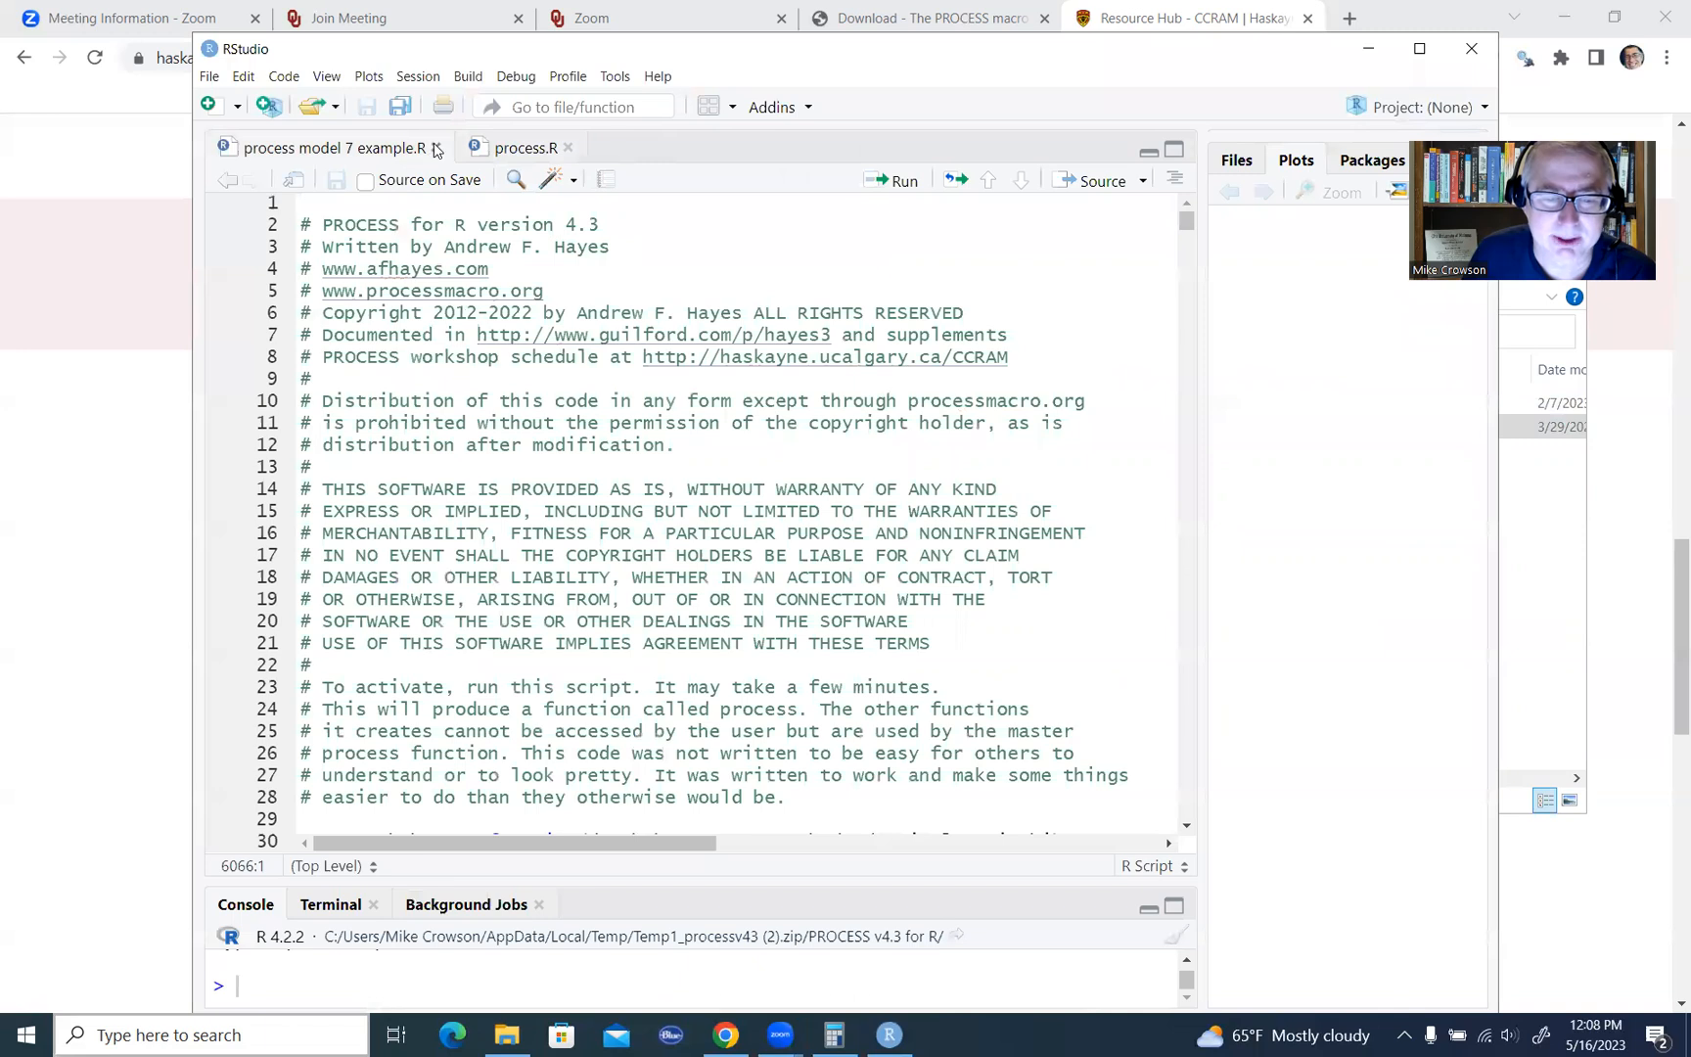
left_click(435, 148)
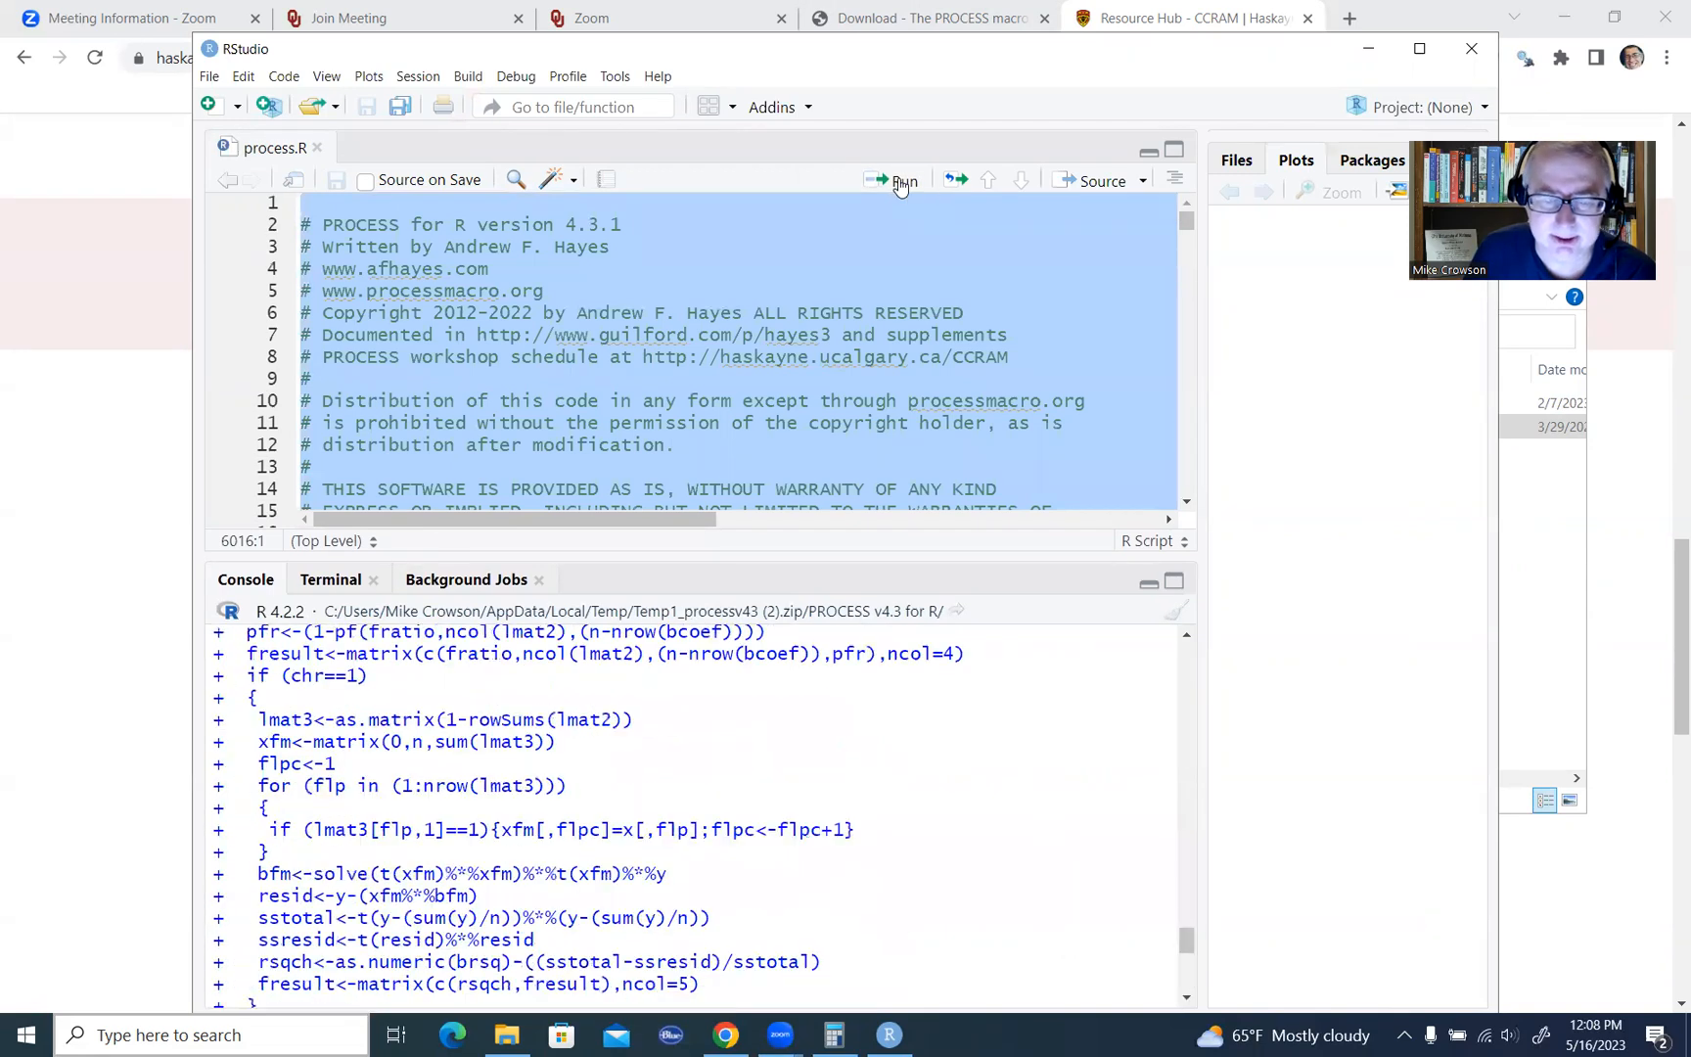
- Run the whole process.R script and scroll the console to the ready message
left_click(902, 180)
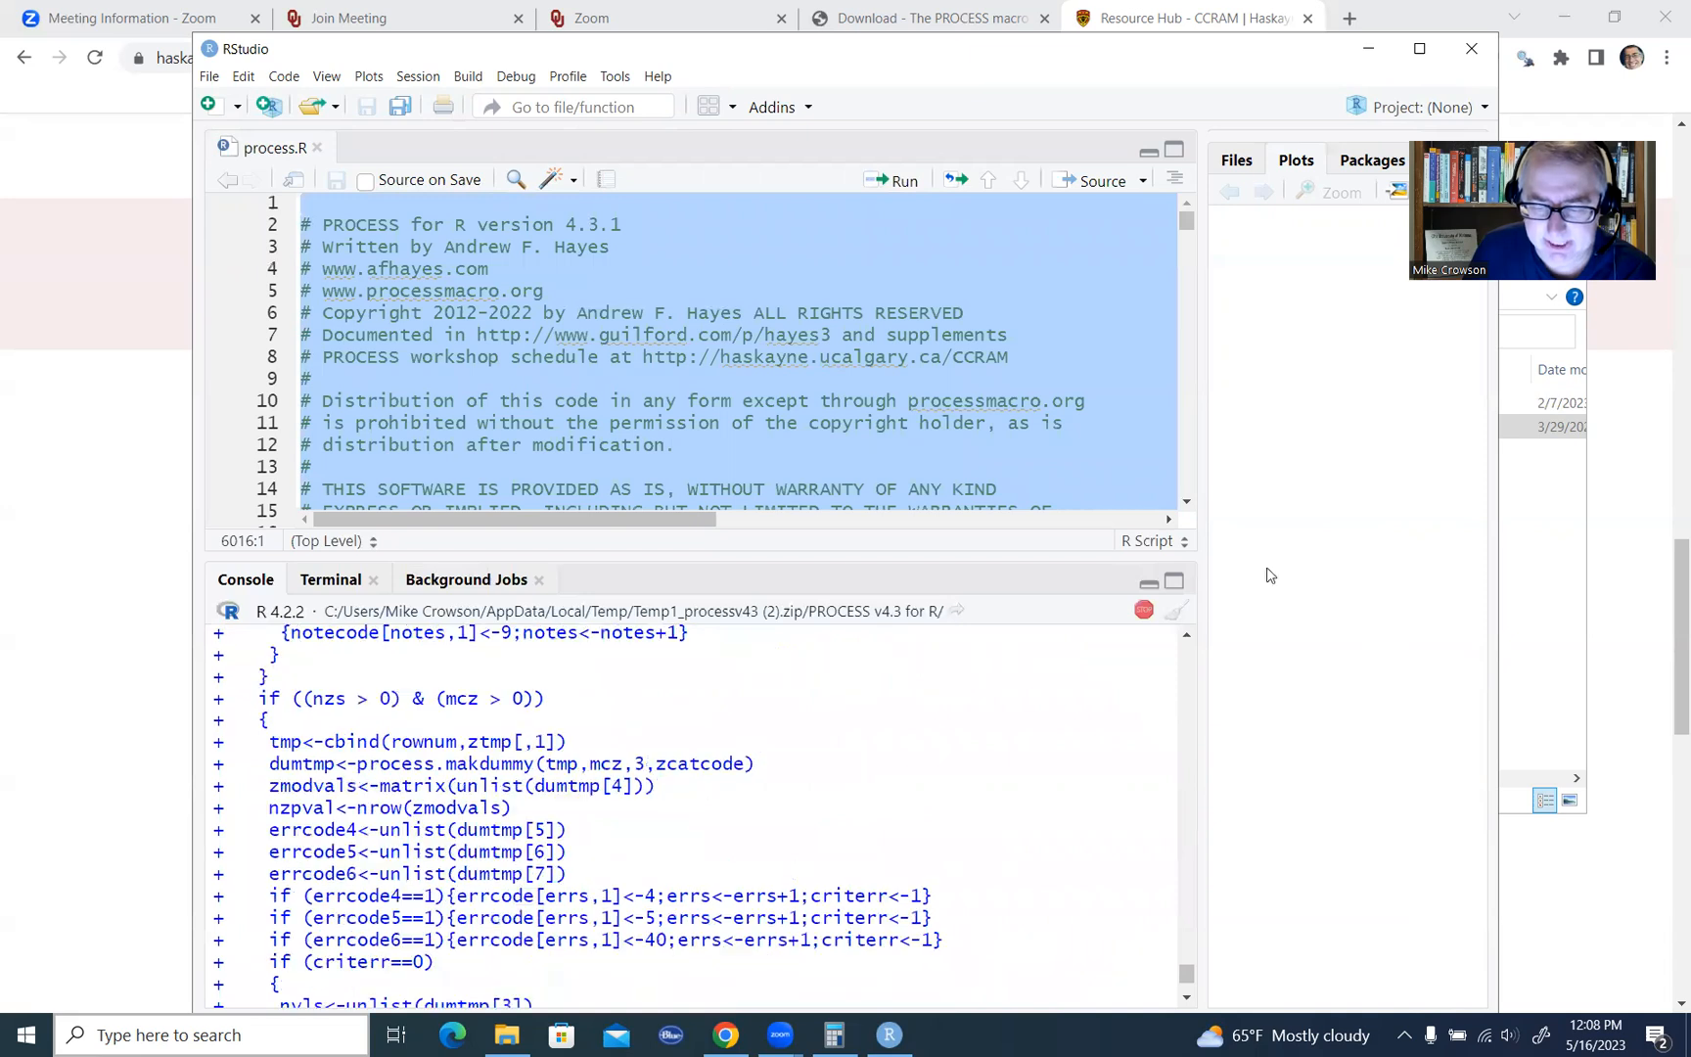
scroll("down", 3)
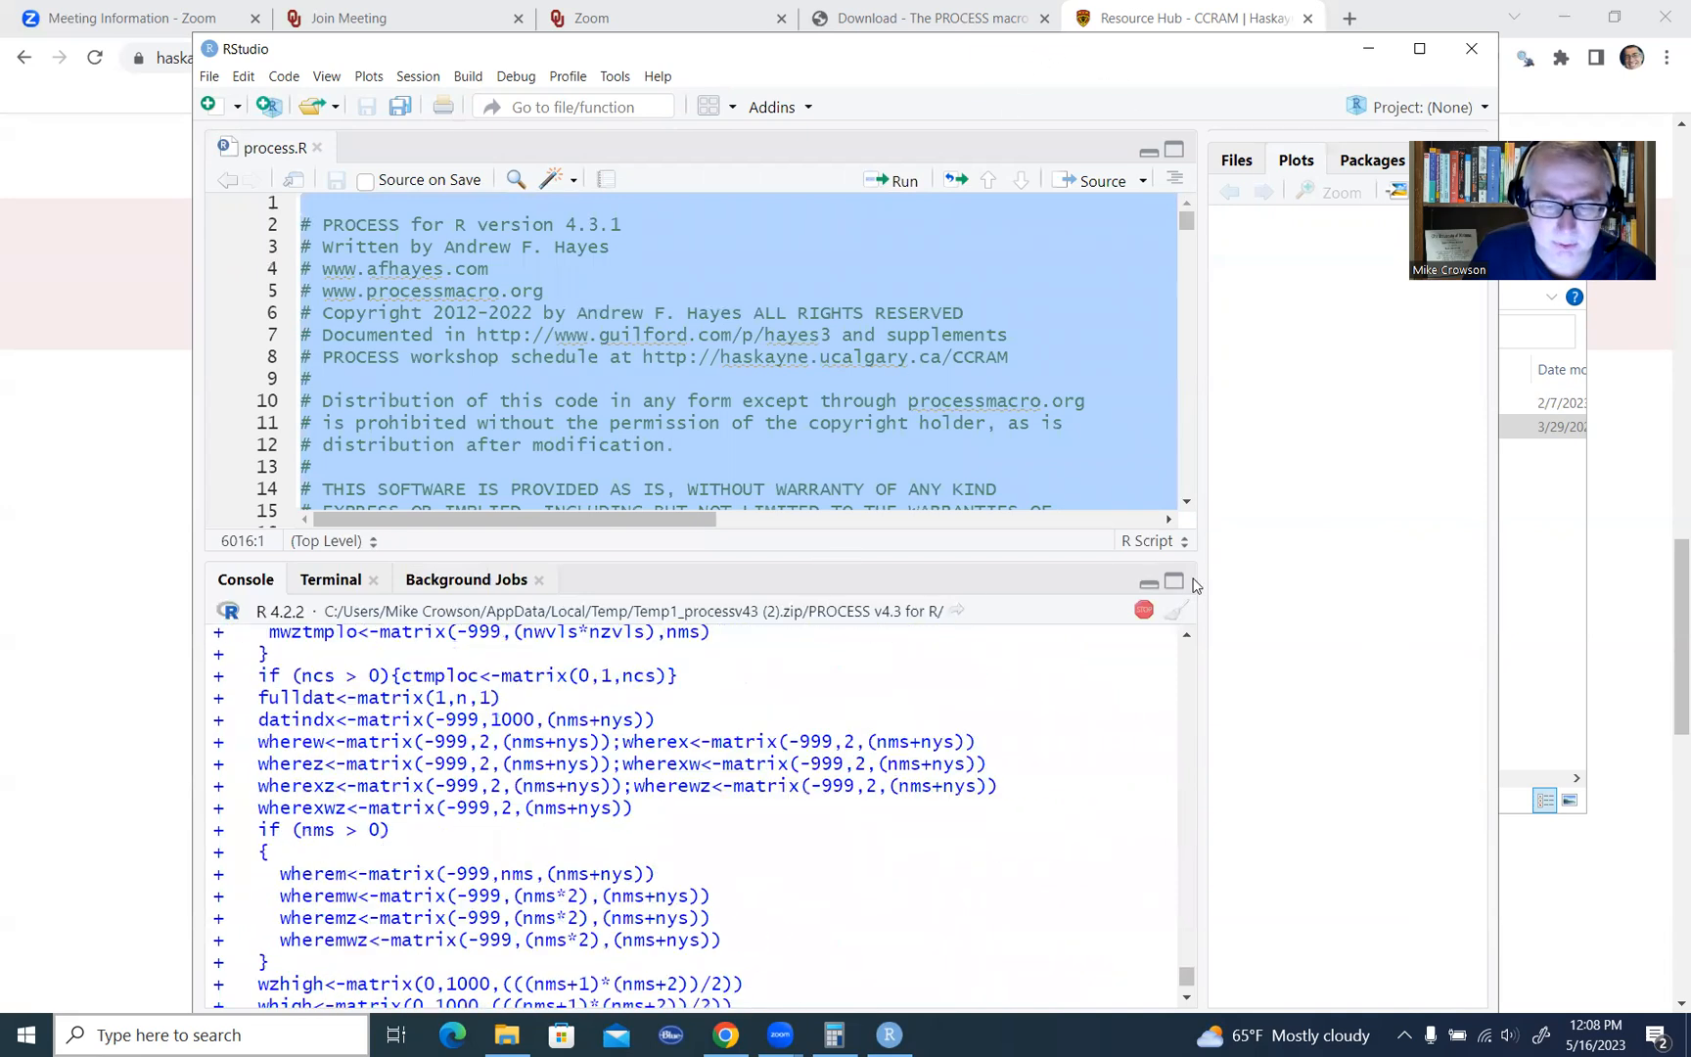
scroll("down", 3)
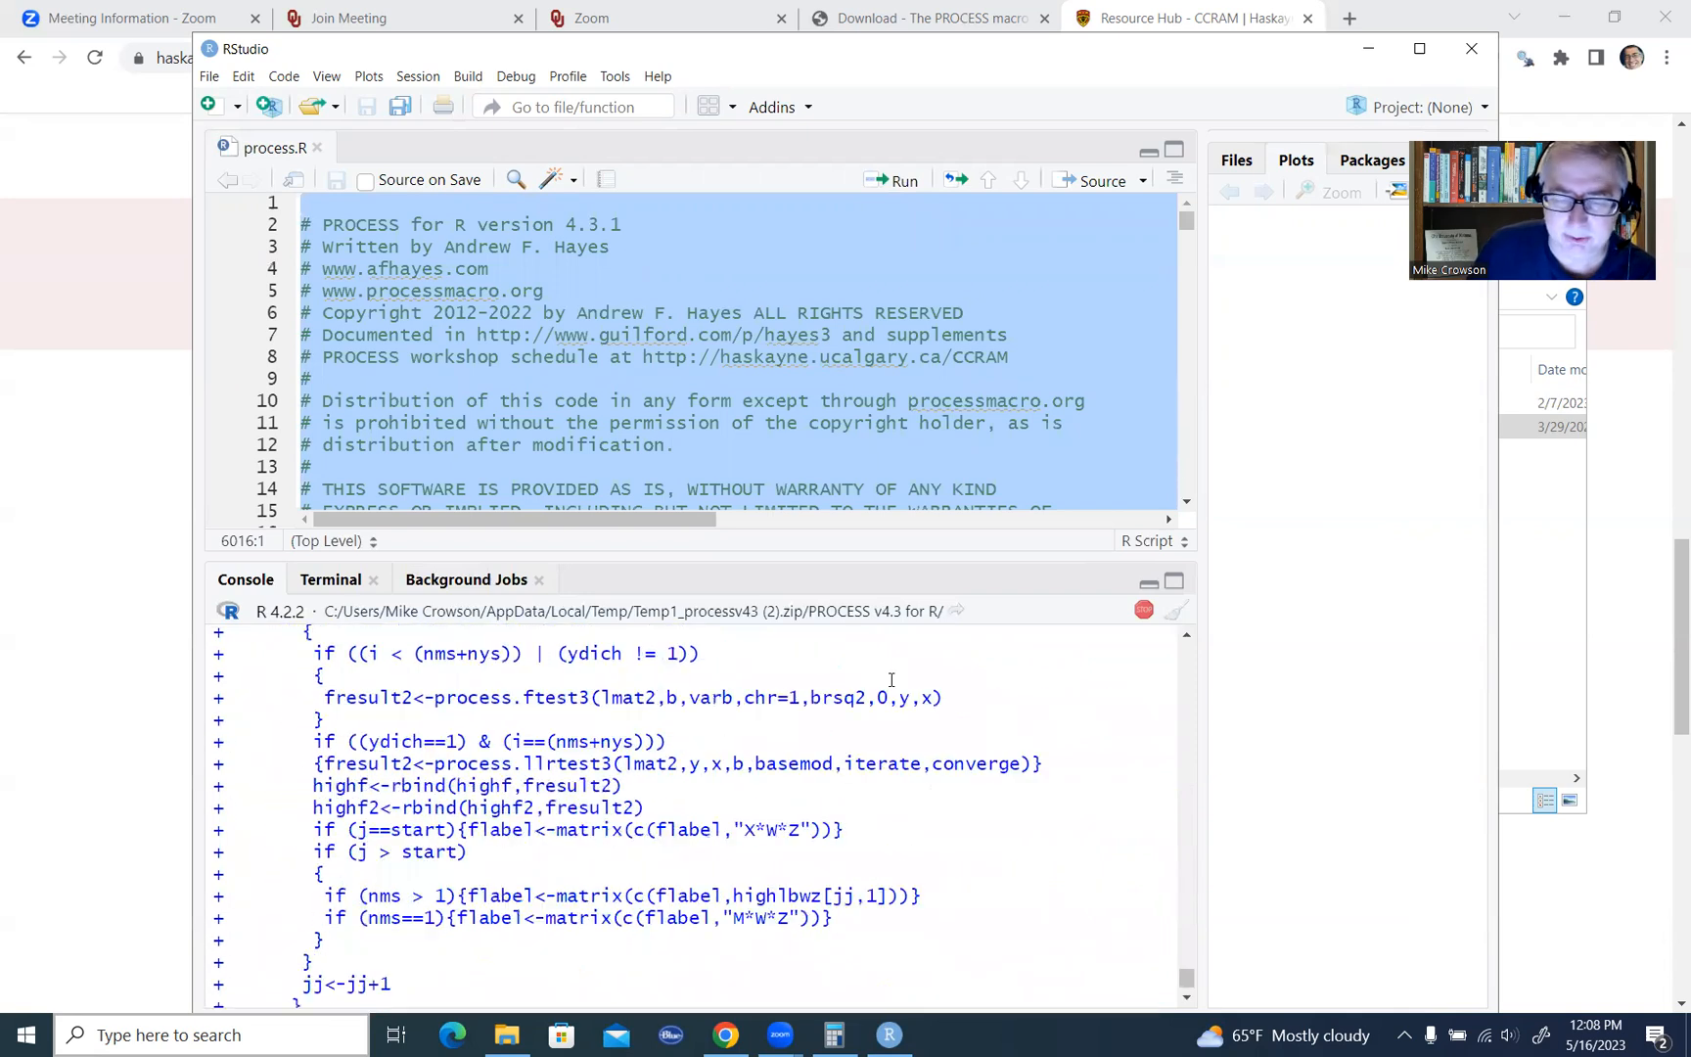
scroll("down", 3)
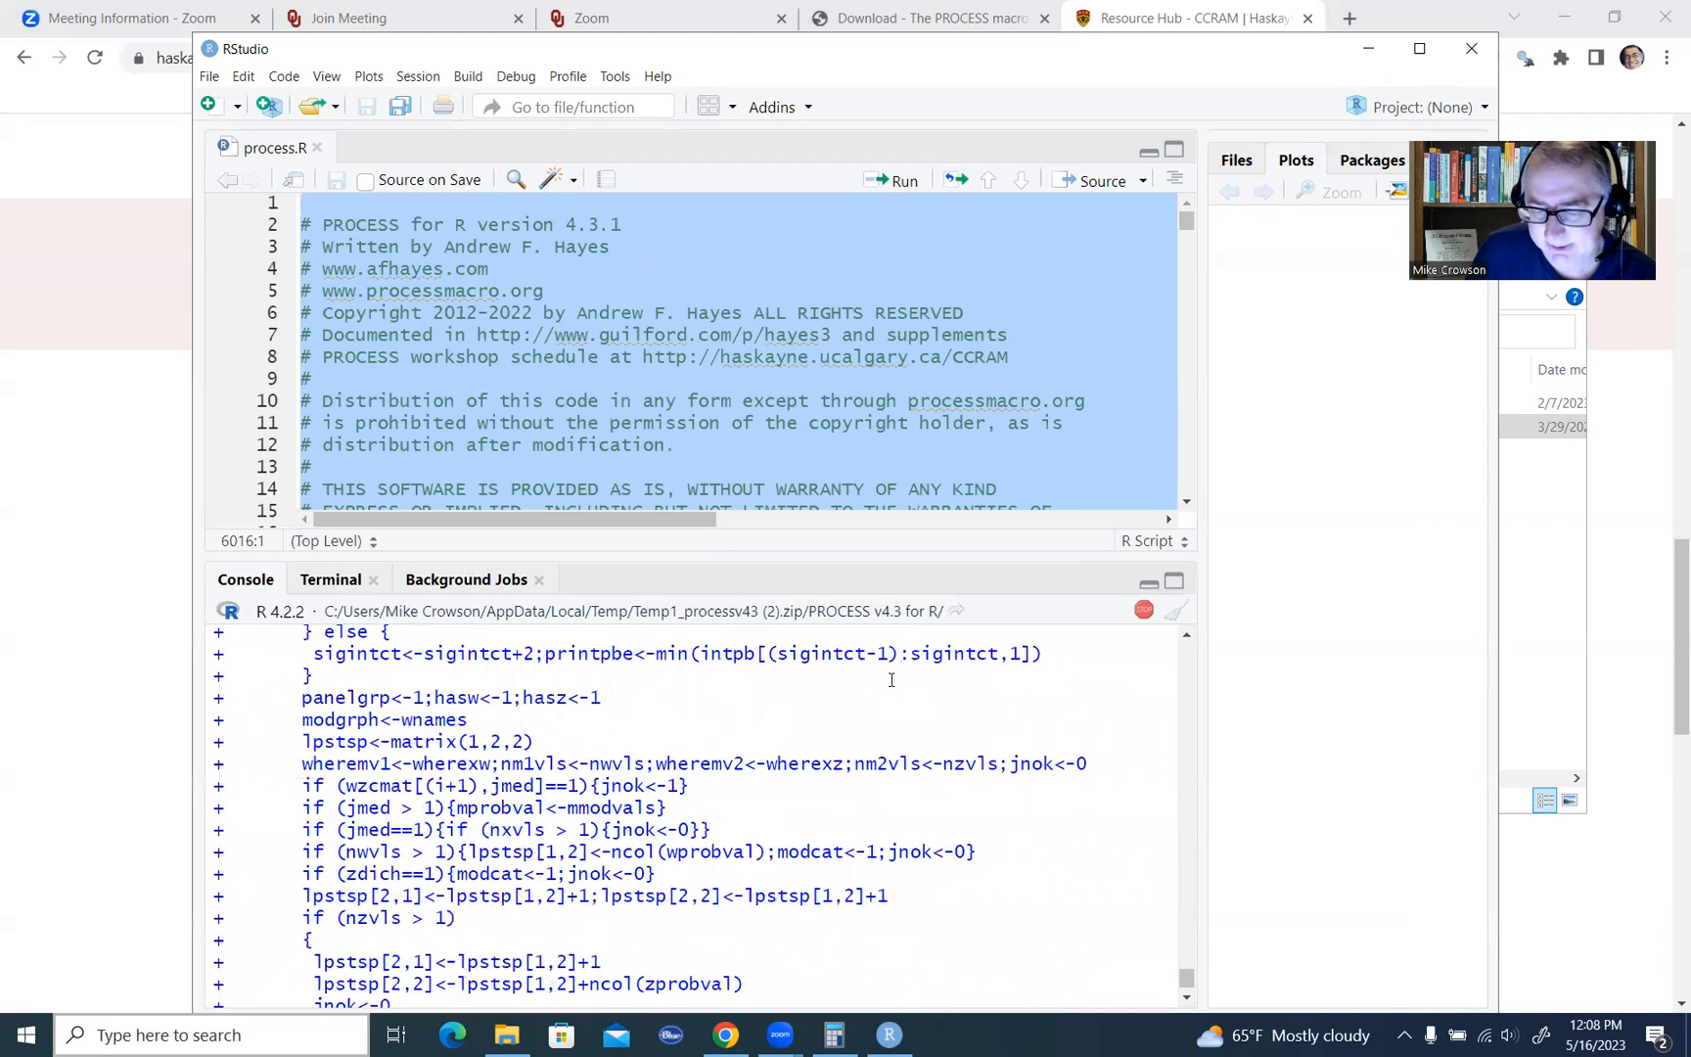
scroll("down", 3)
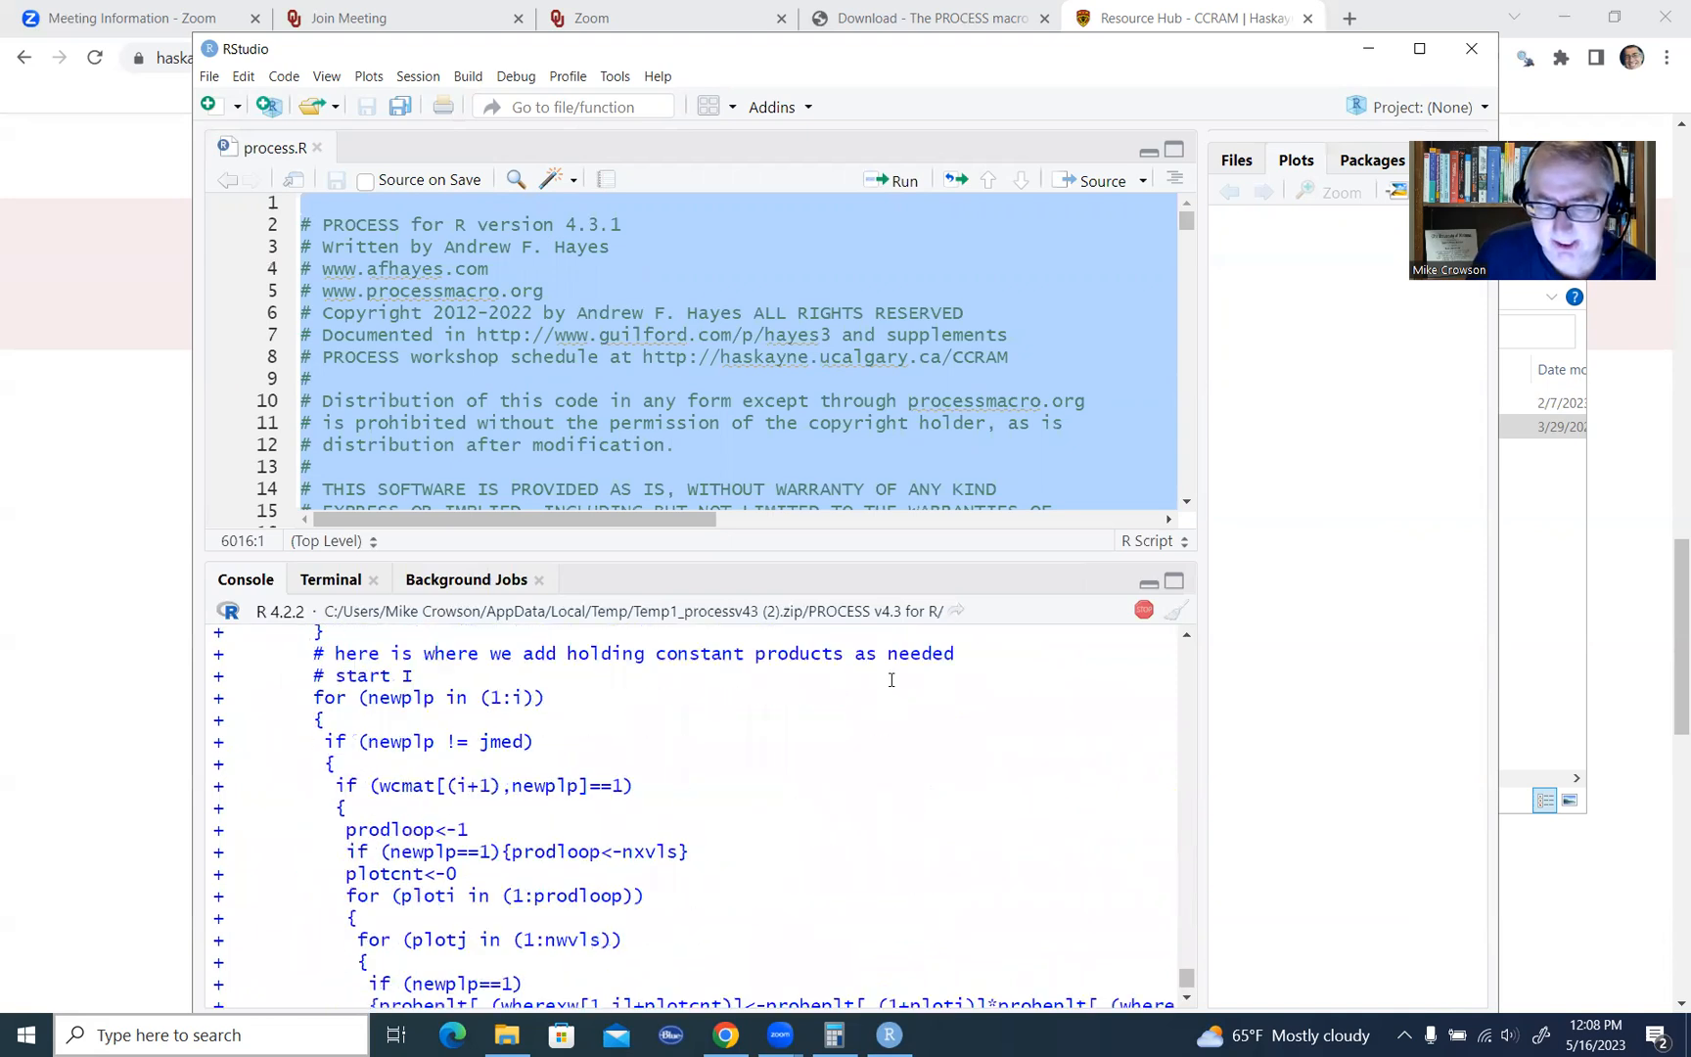
scroll("down", 3)
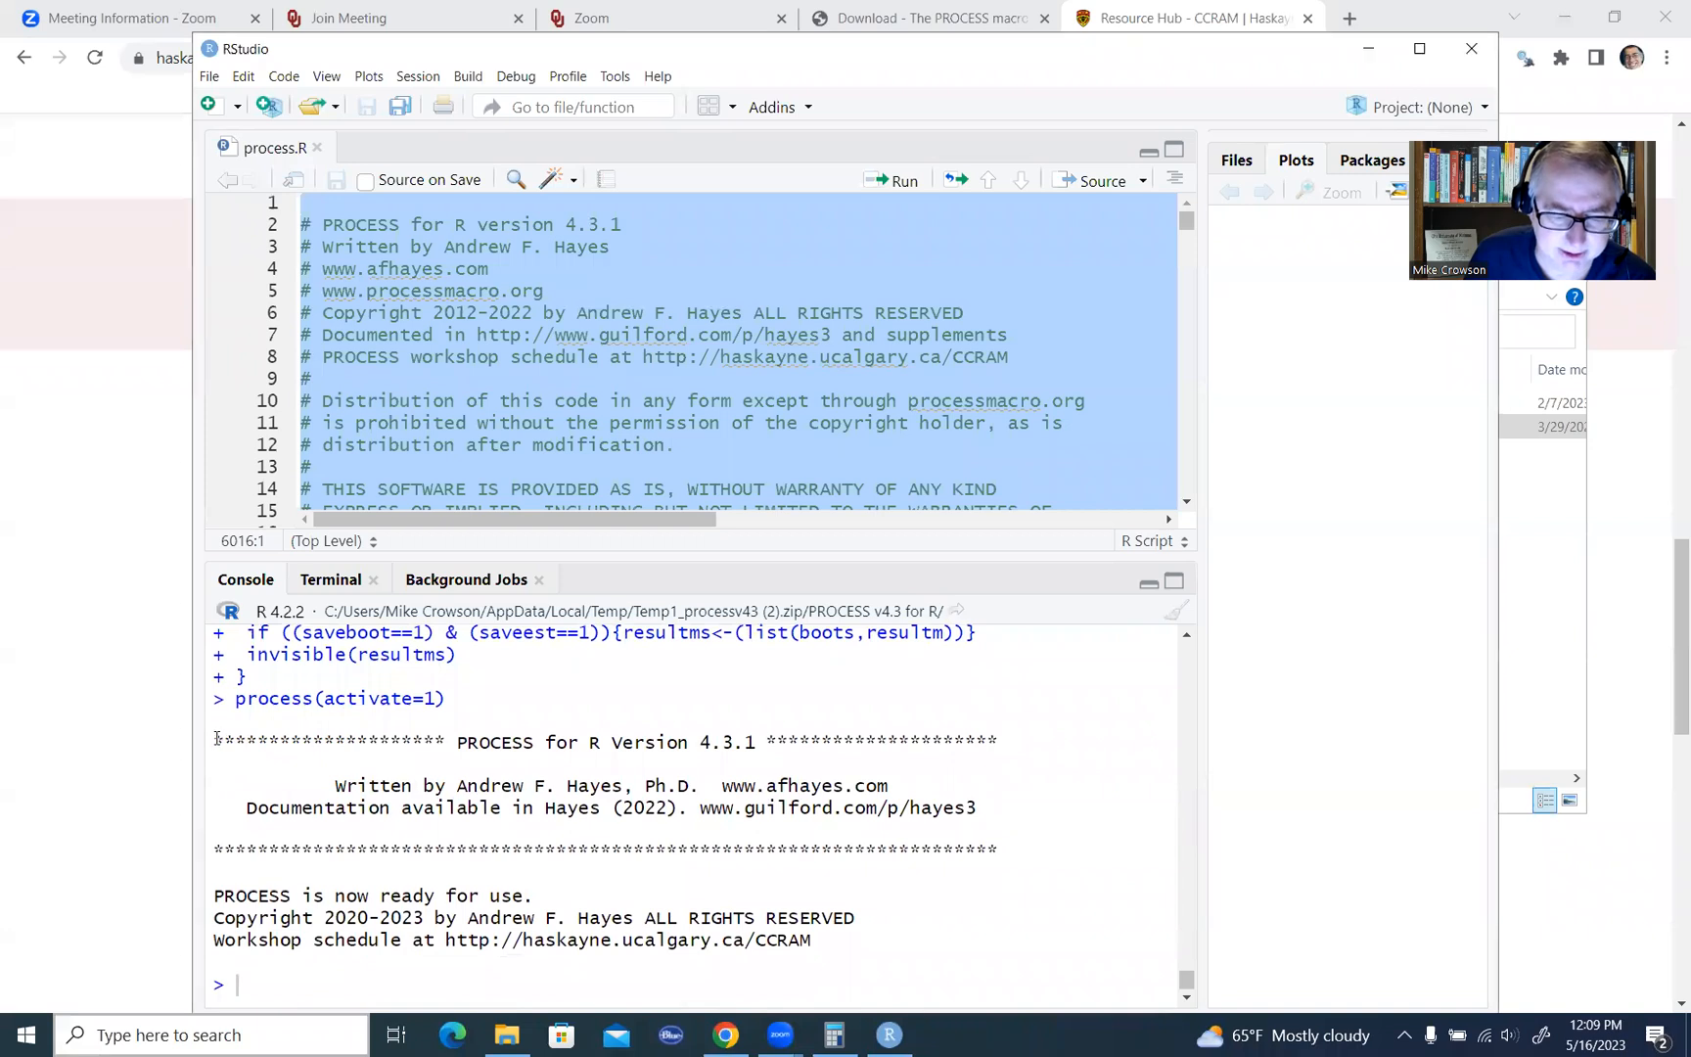
left_click_drag(215, 740, 814, 939)
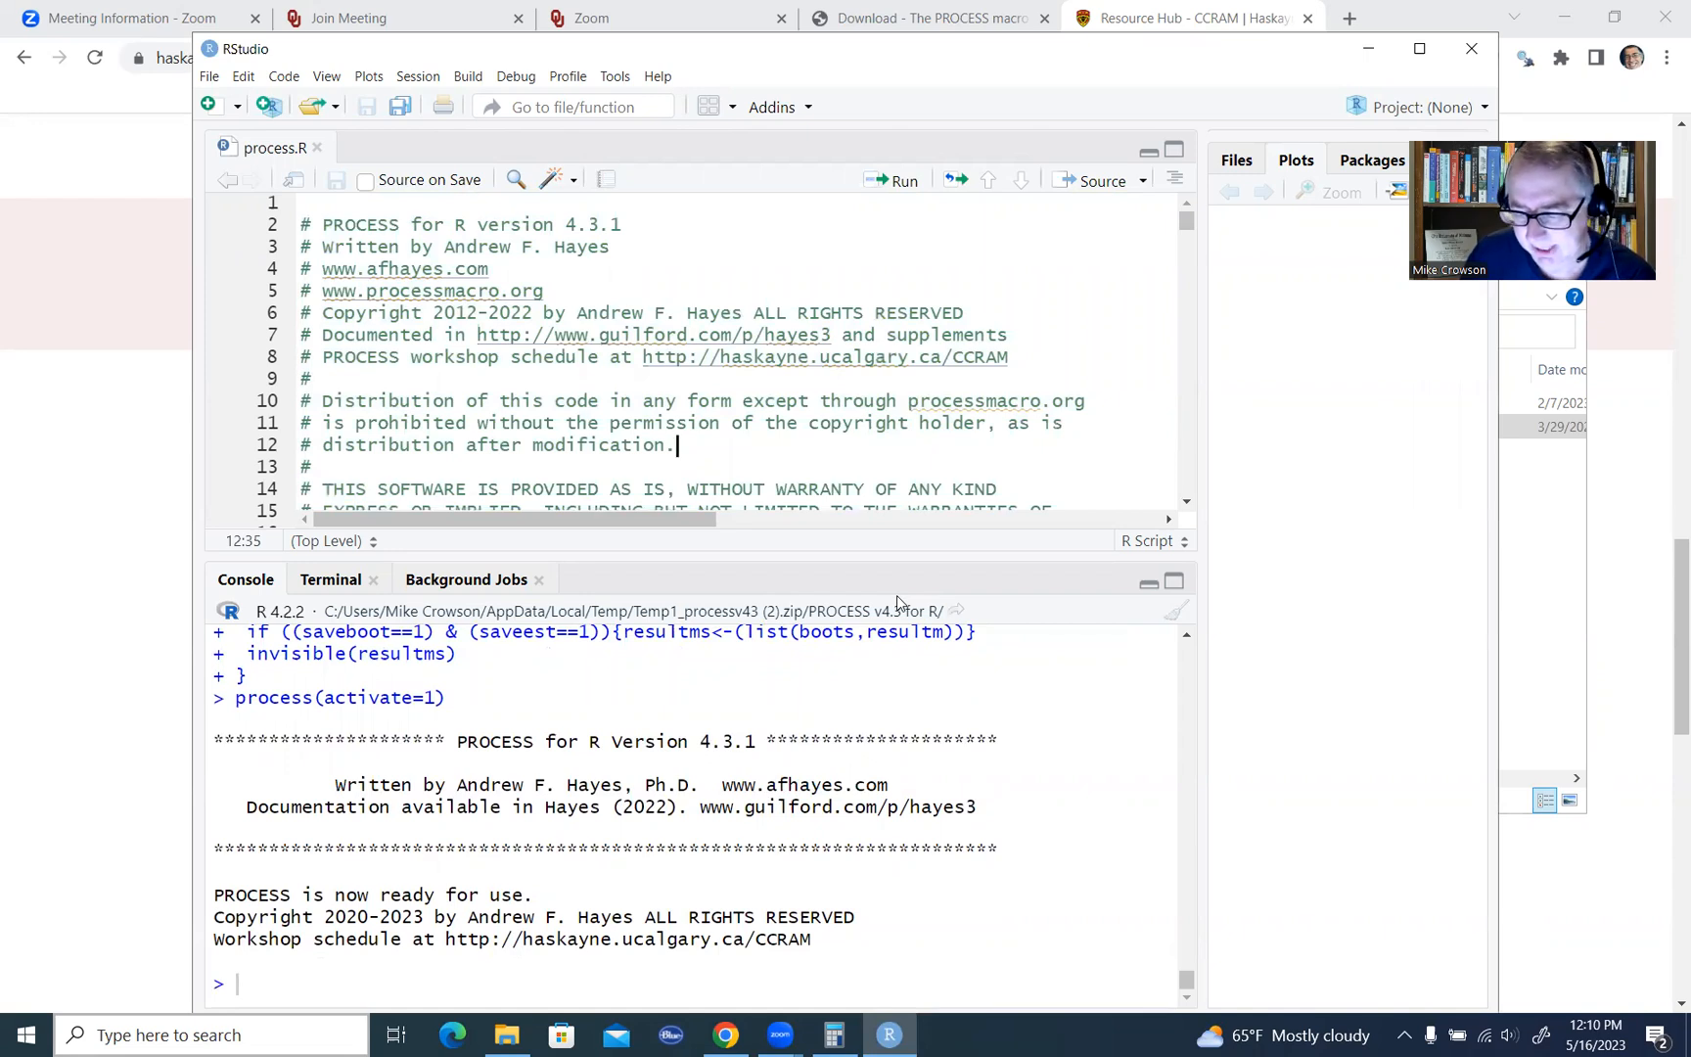
mouse_move(1140, 979)
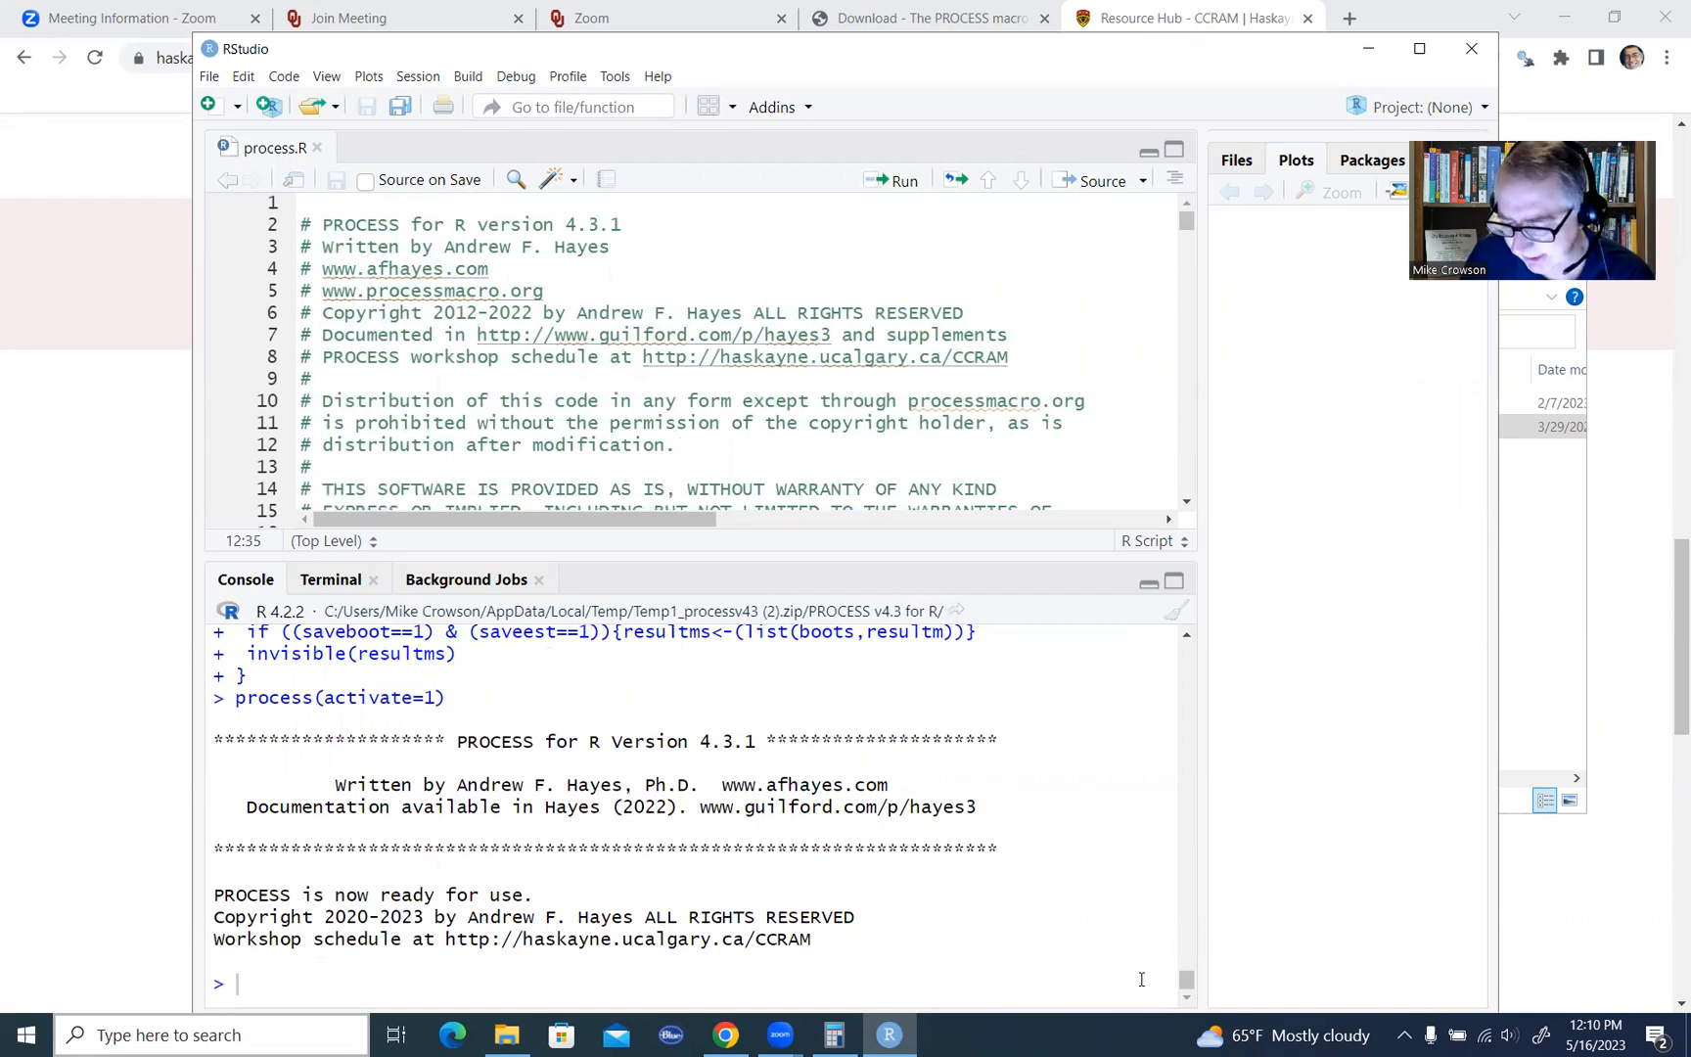